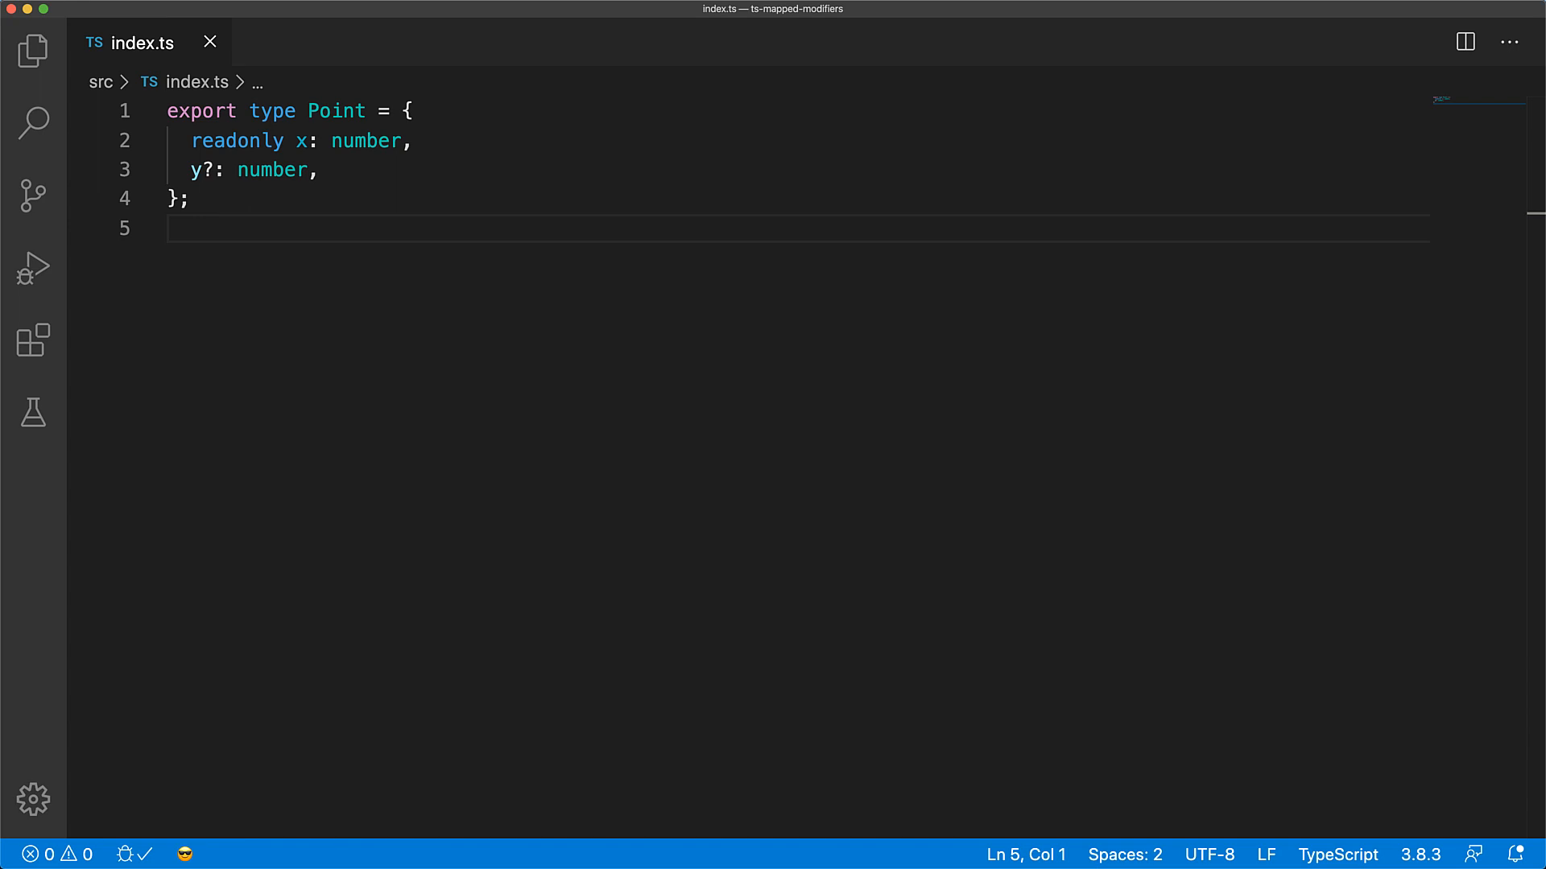
# Declare const point: Point = { x: 0, y: 0 } and assign point.x = 123 to expose the readonly error.
pyautogui.write('const point: Point = {')
pyautogui.write('x: 0,')
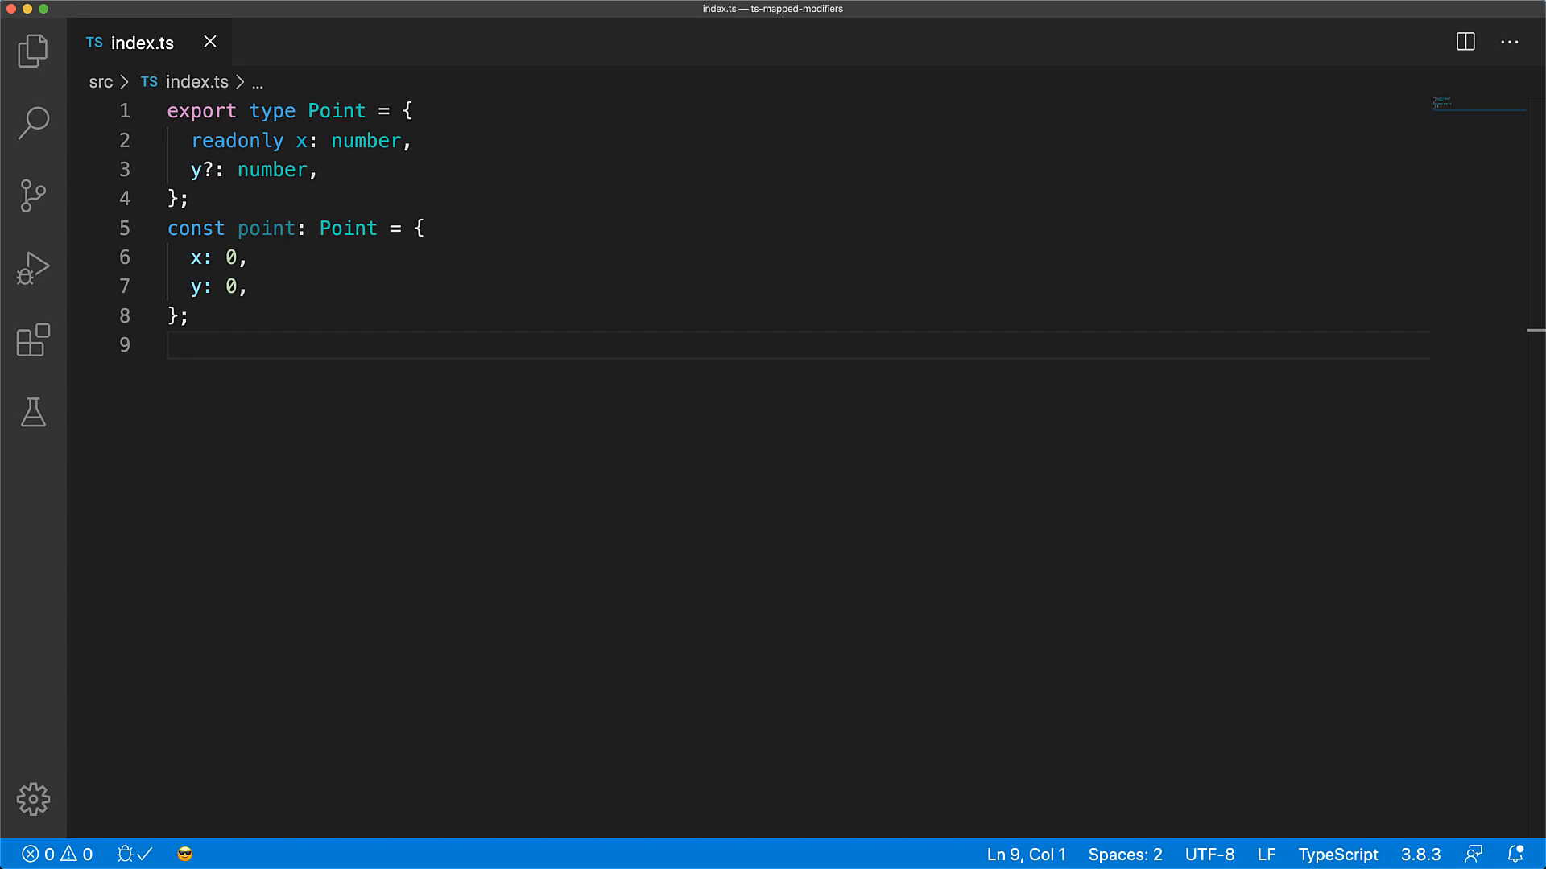
pyautogui.write('point.x = 123;')
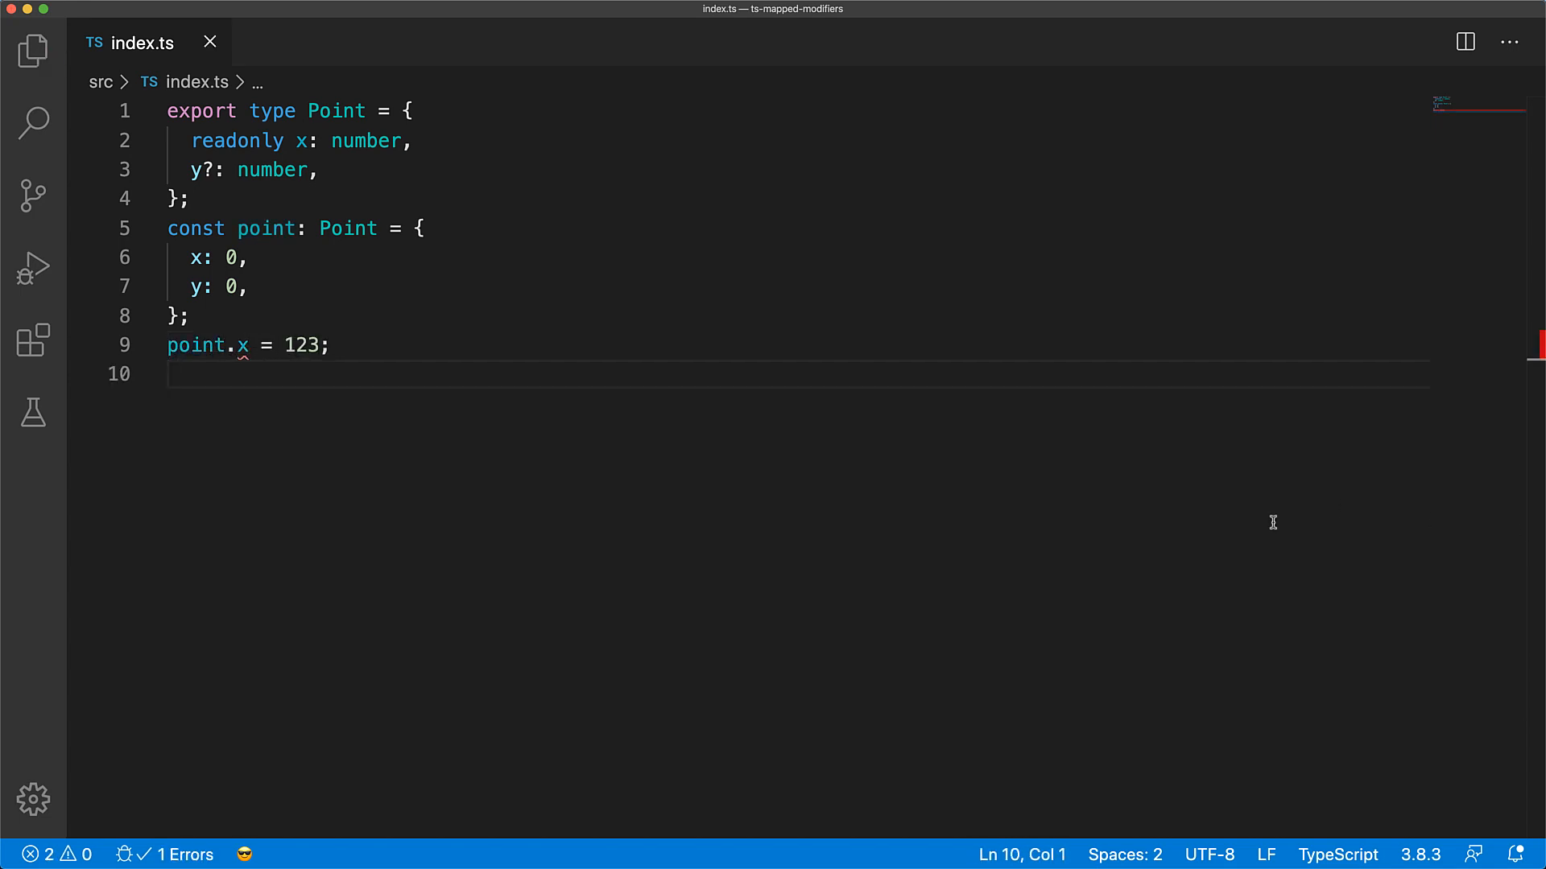
pyautogui.moveTo(245, 345)
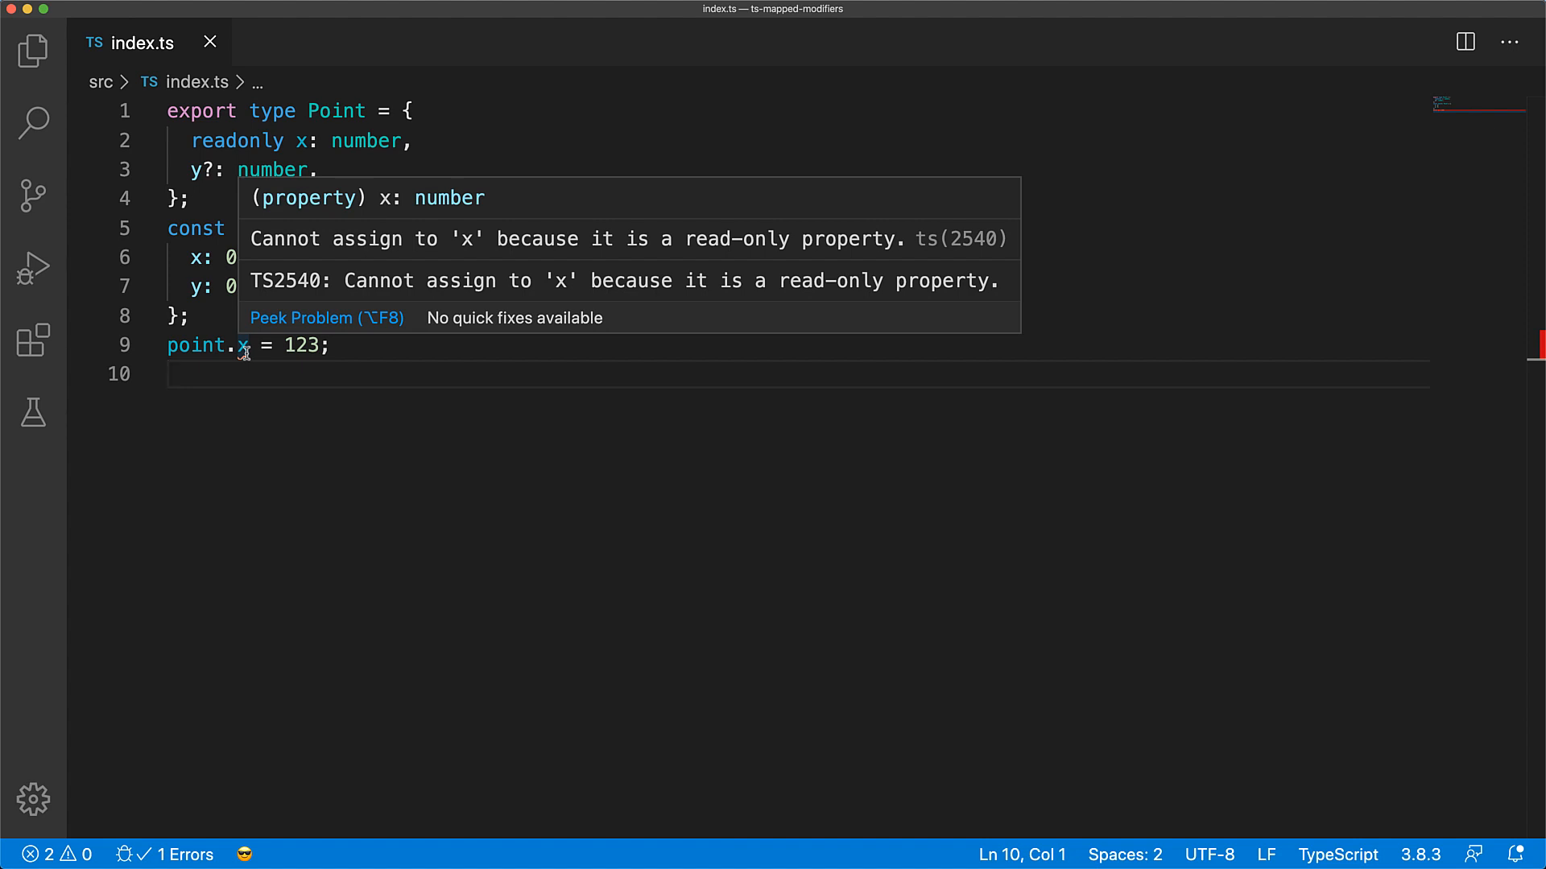
# Change the assignment to point.y, then delete the assignment line and point demo code.
pyautogui.write('y')
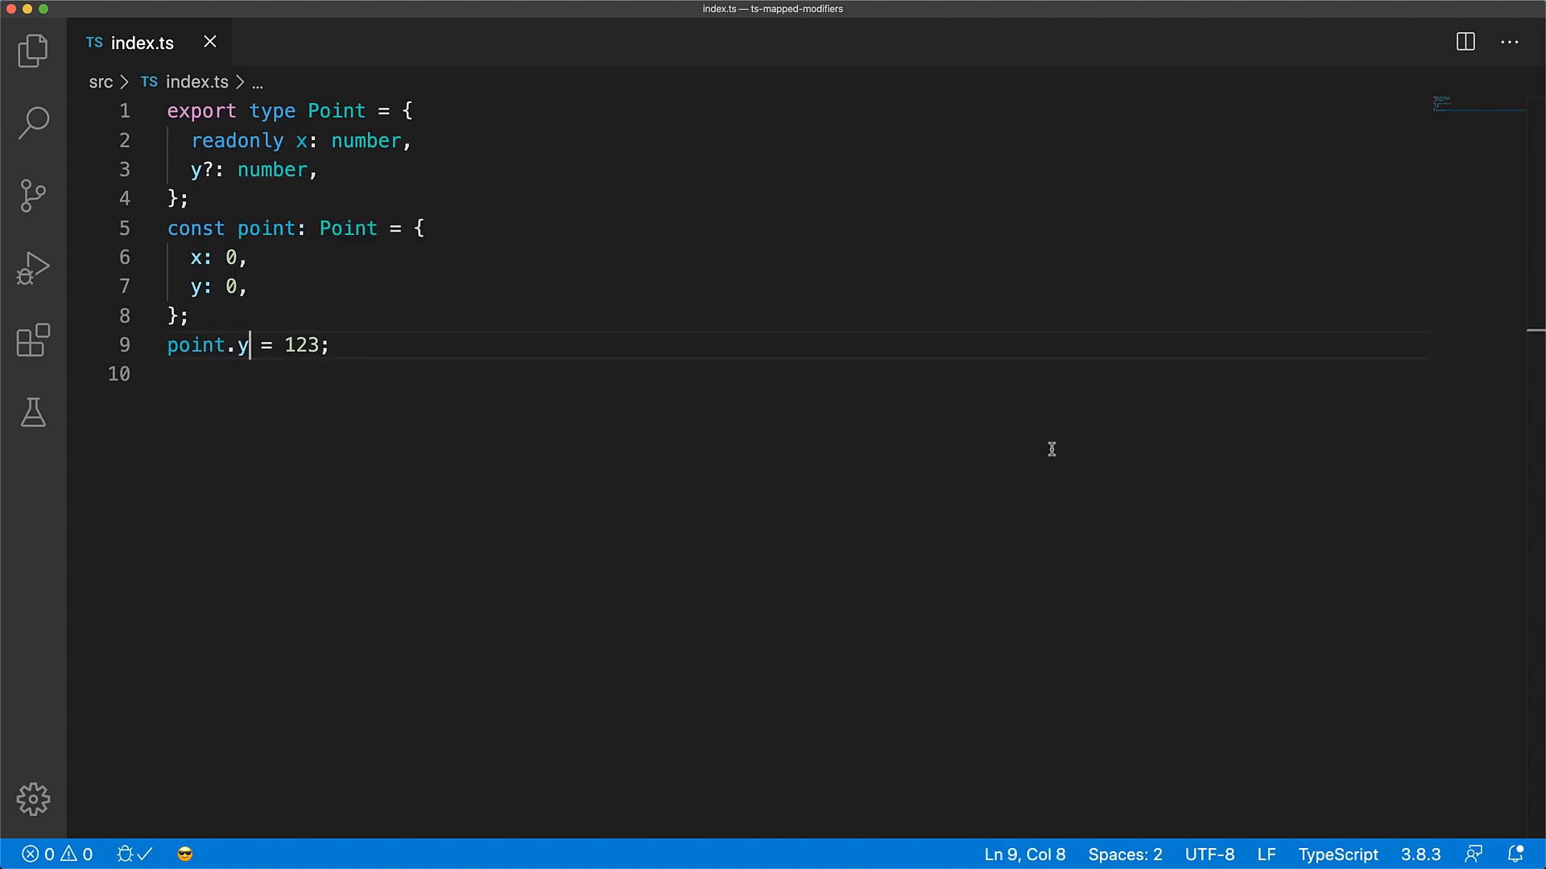
pyautogui.moveTo(241, 345)
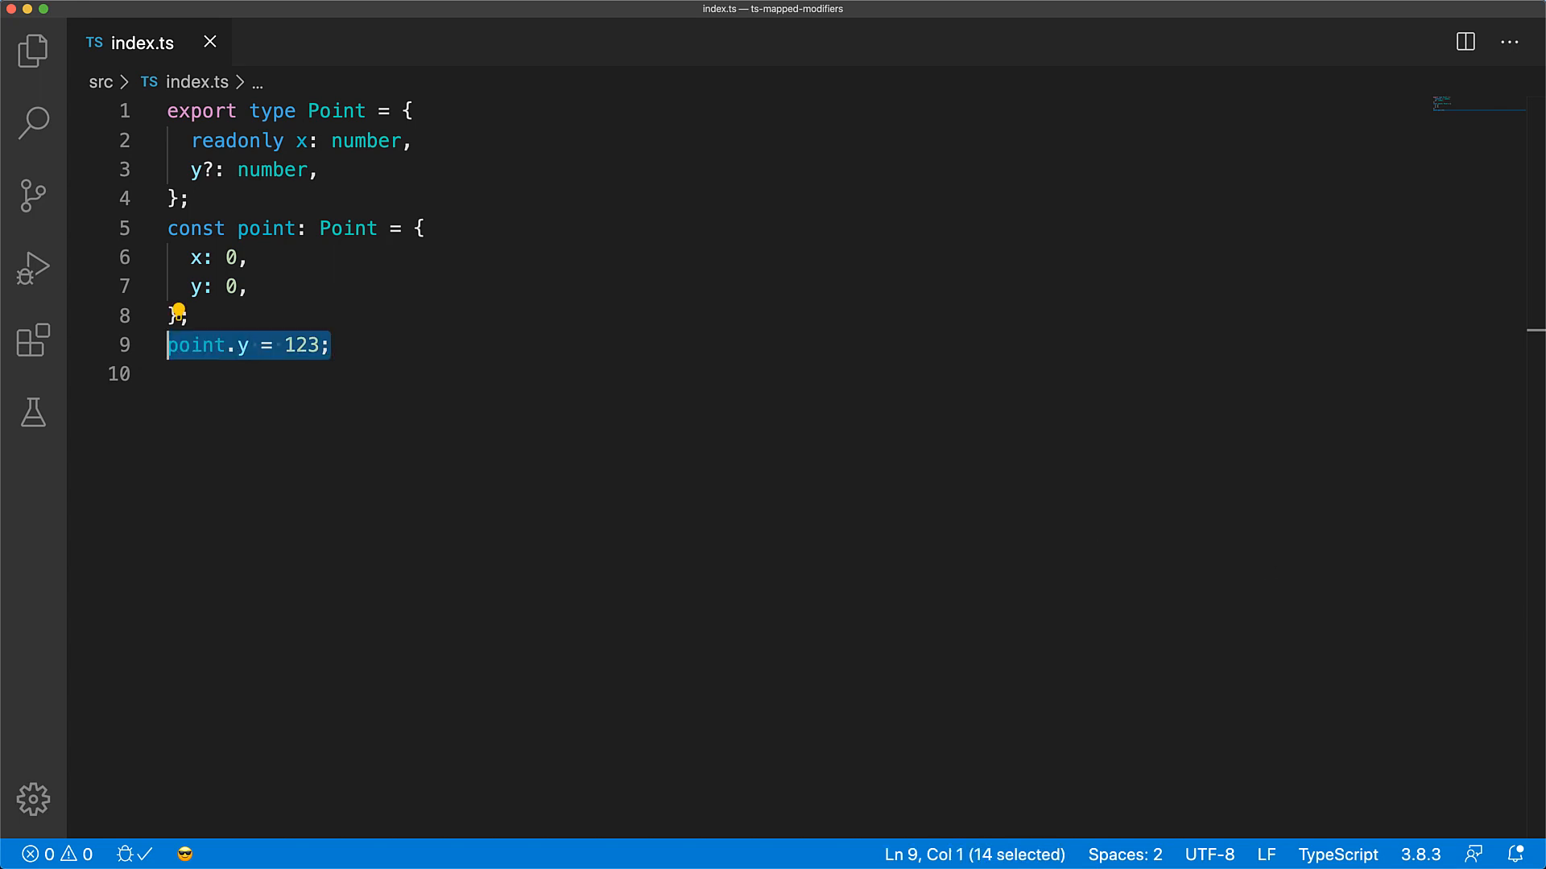
pyautogui.press('Delete')
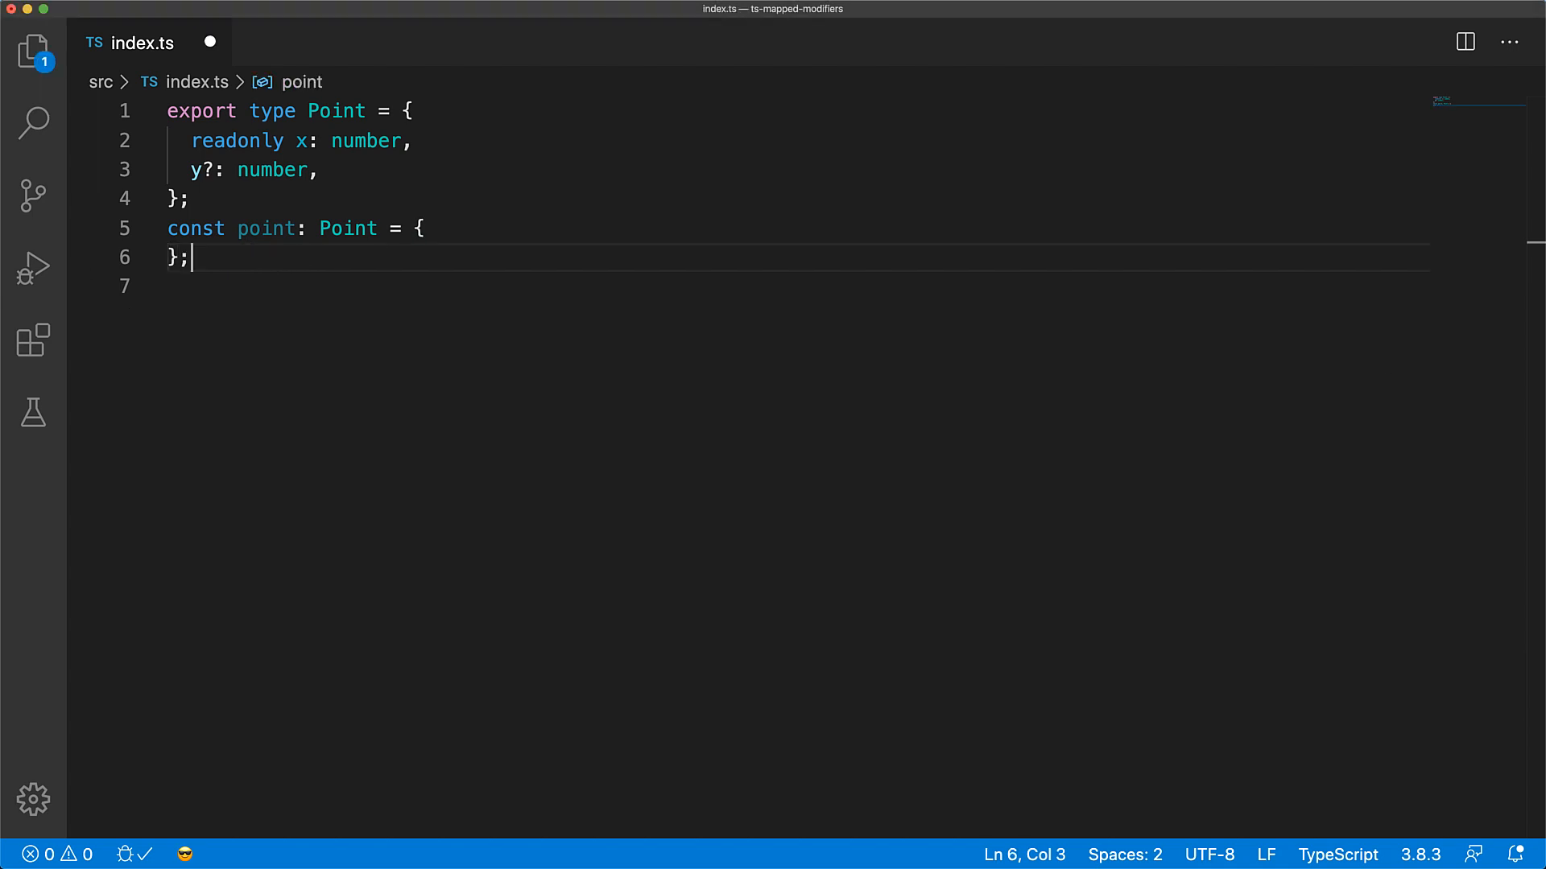
pyautogui.moveTo(282, 228)
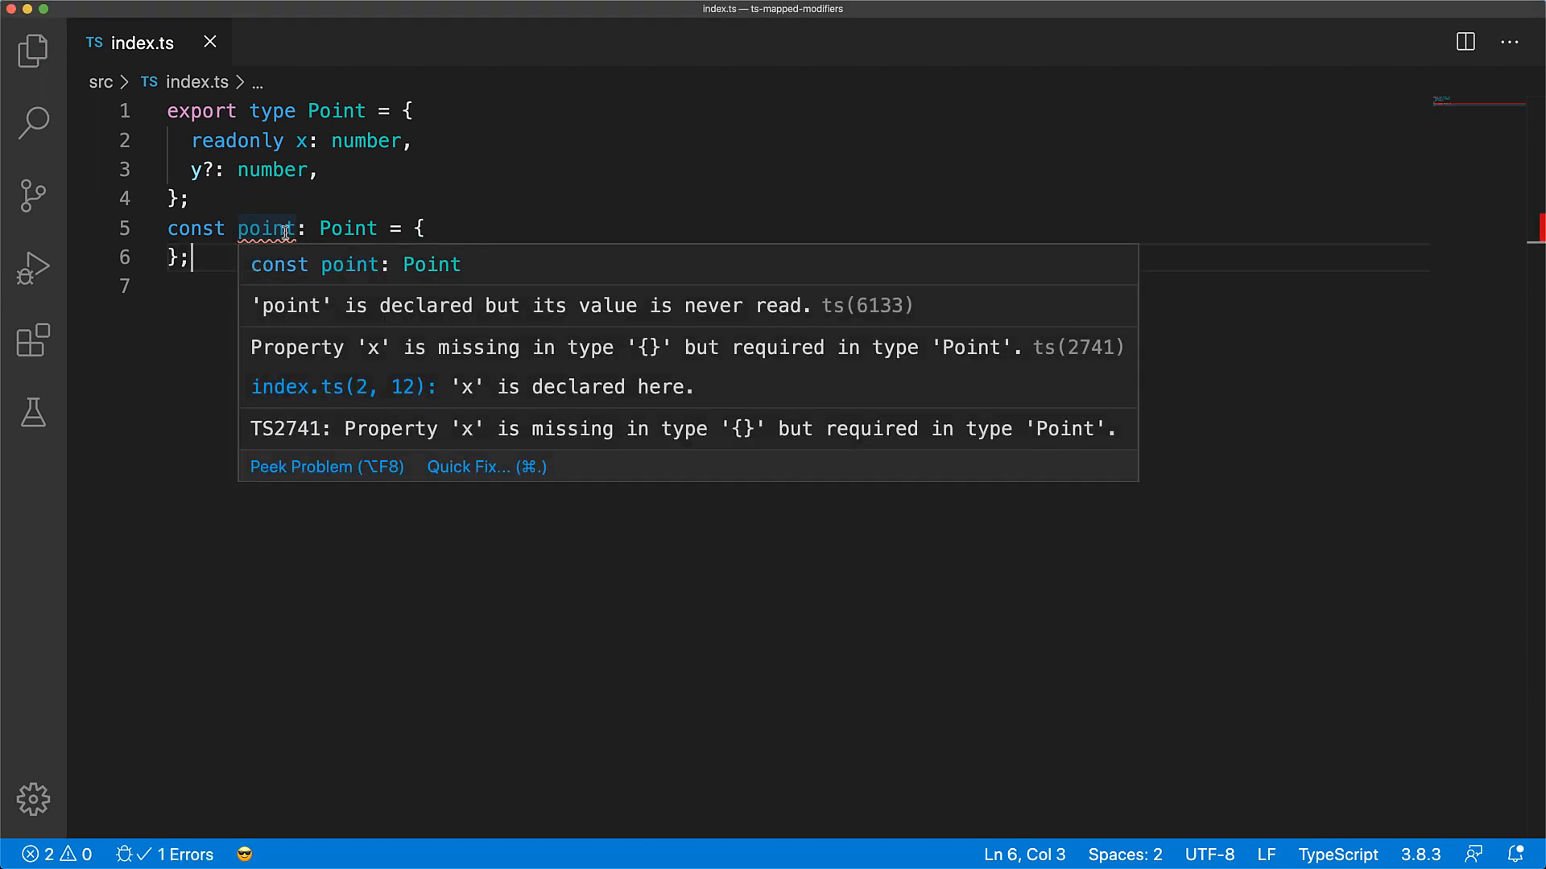
pyautogui.moveTo(456, 361)
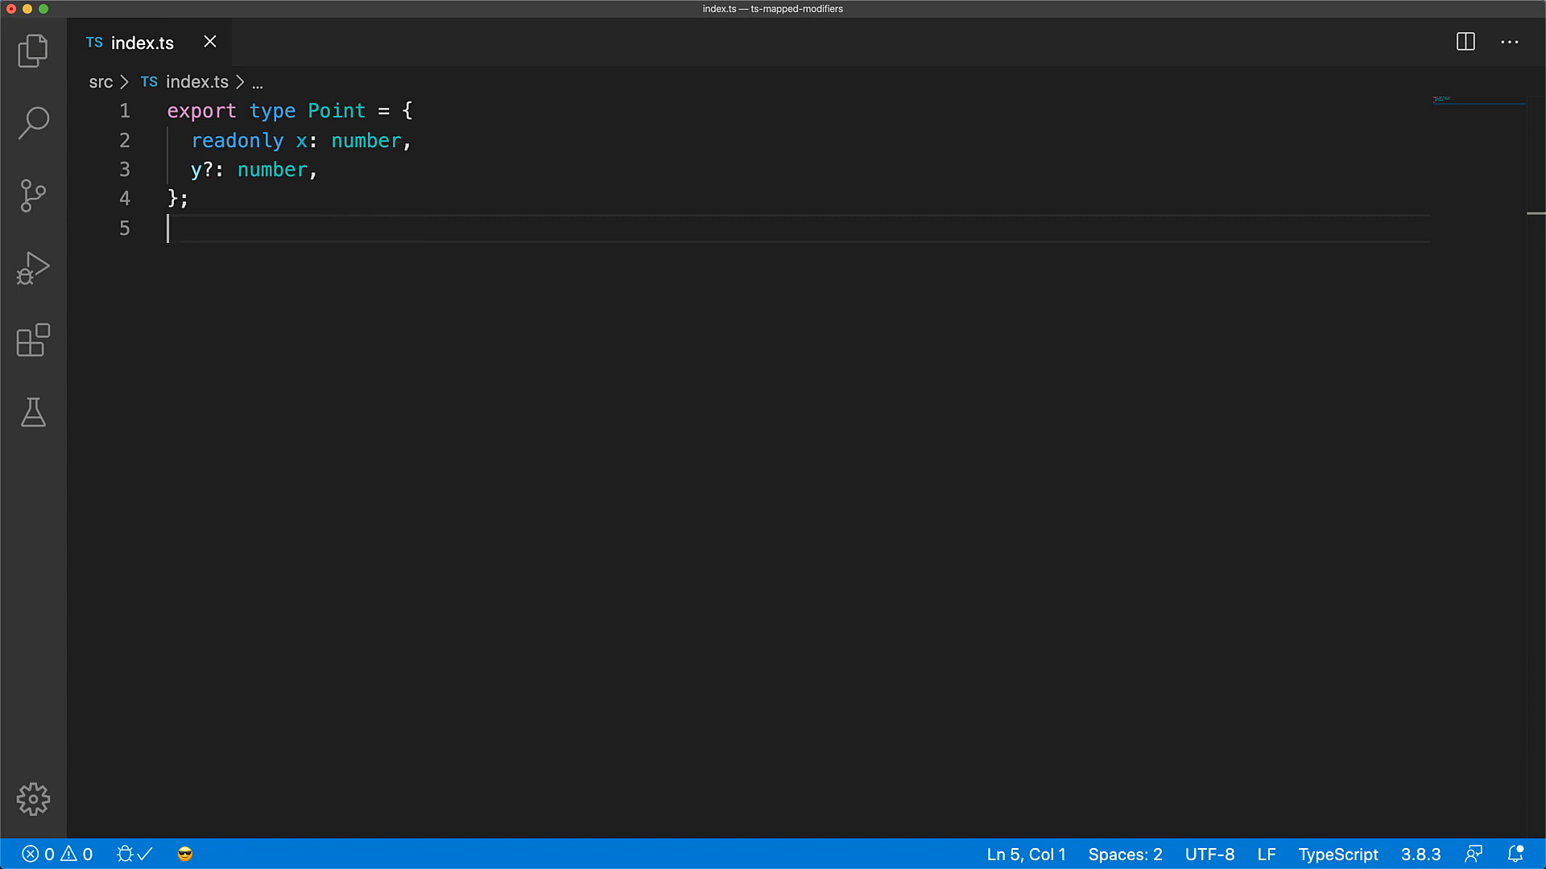
# Define export type Mapped<T> = { [P in keyof T]: T[P] } and Result = Mapped<Point>.
pyautogui.write('exp')
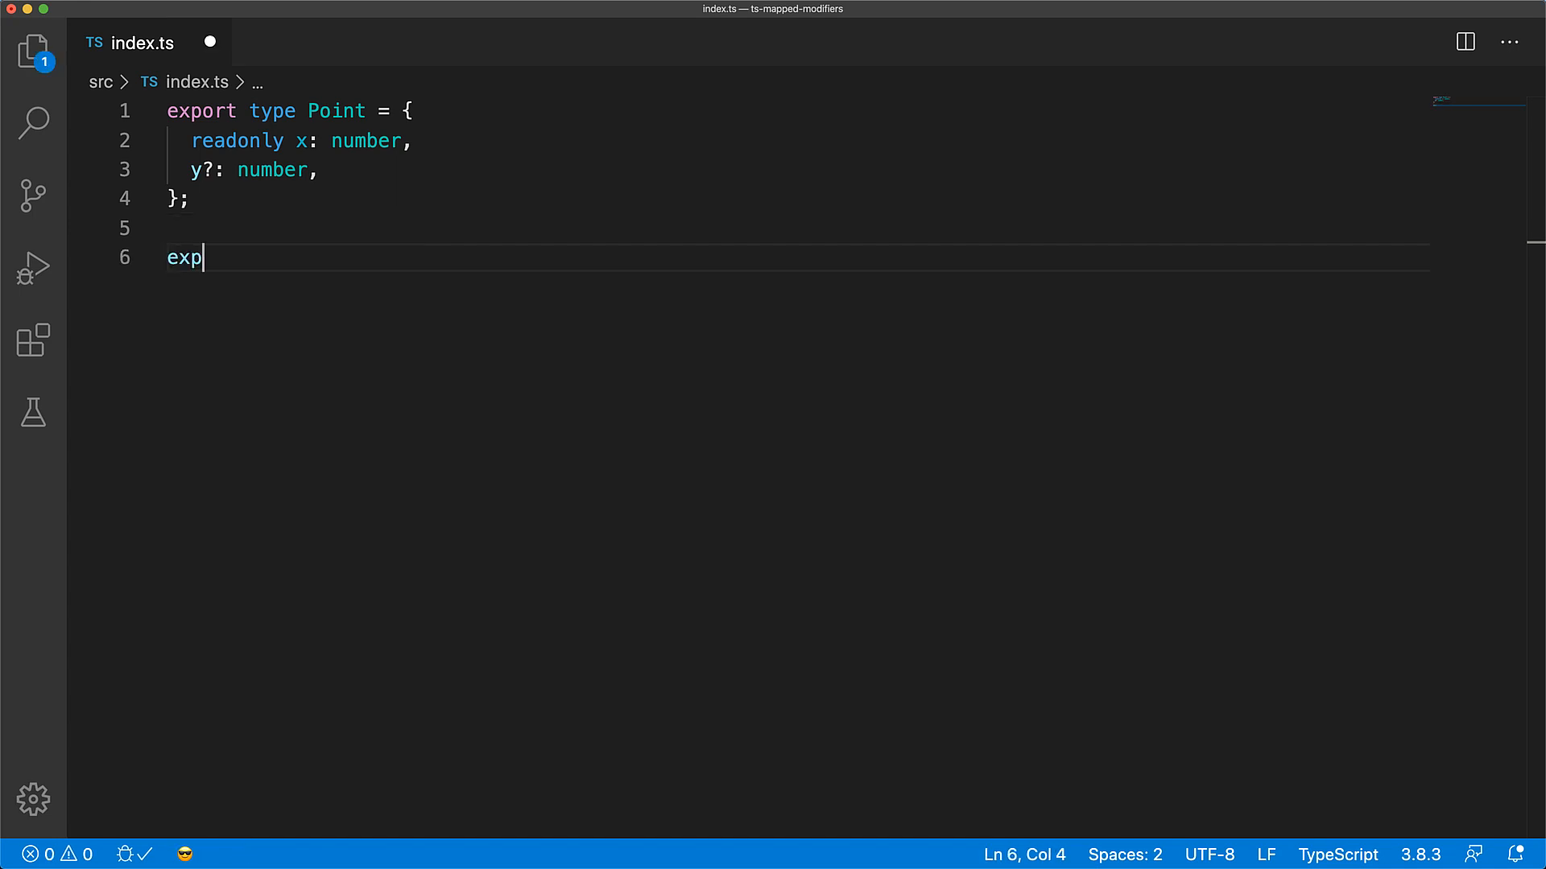
pyautogui.write('ort type Mapped<T> = {')
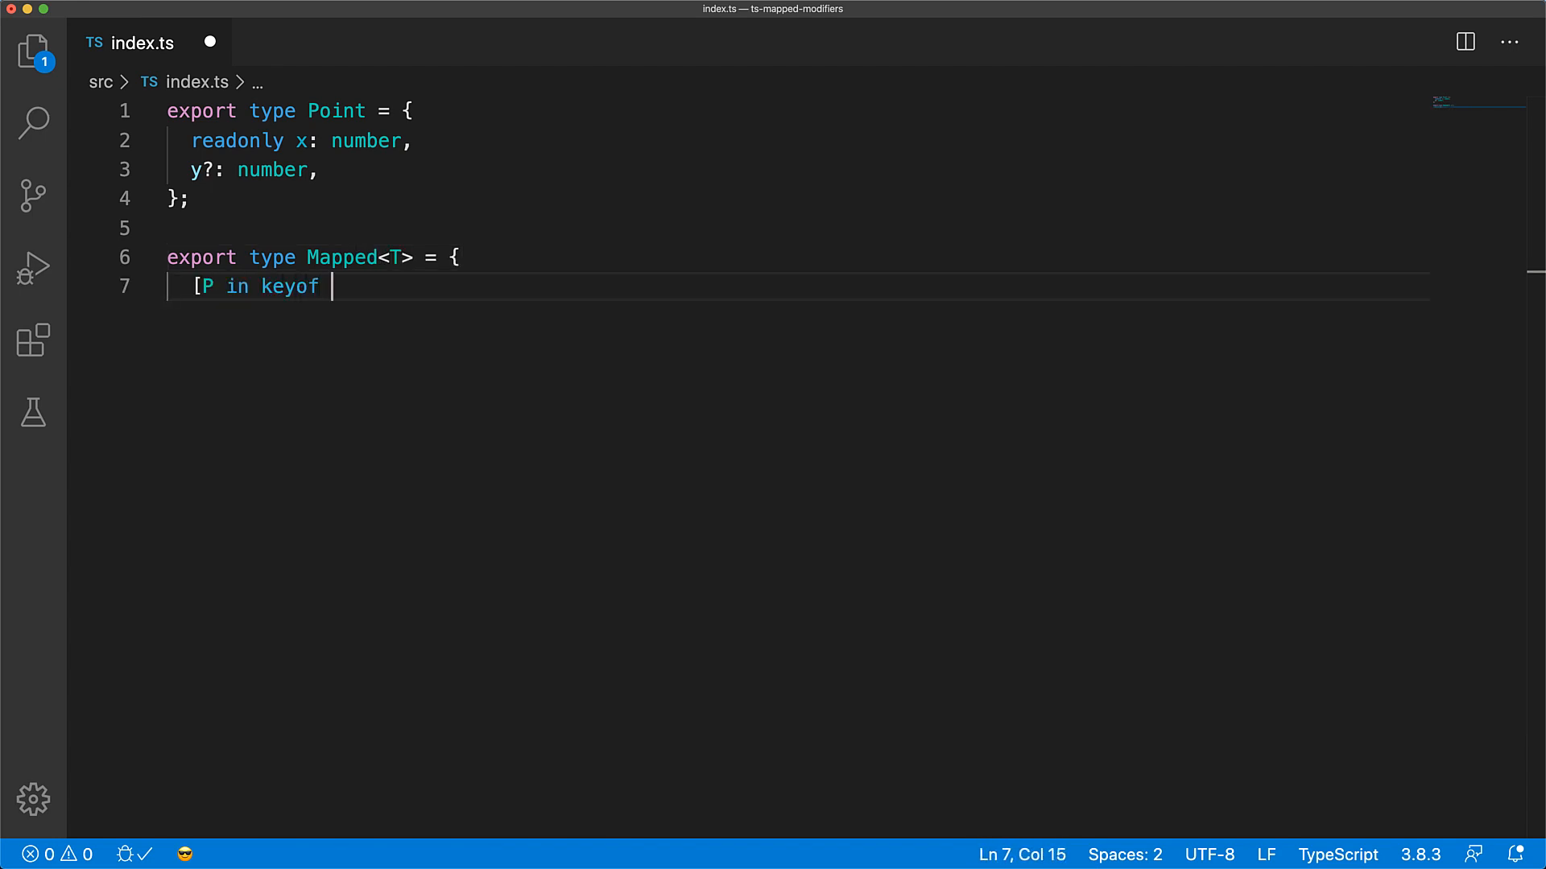
pyautogui.write('T]: T[P]')
pyautogui.click(798, 316)
pyautogui.write('};')
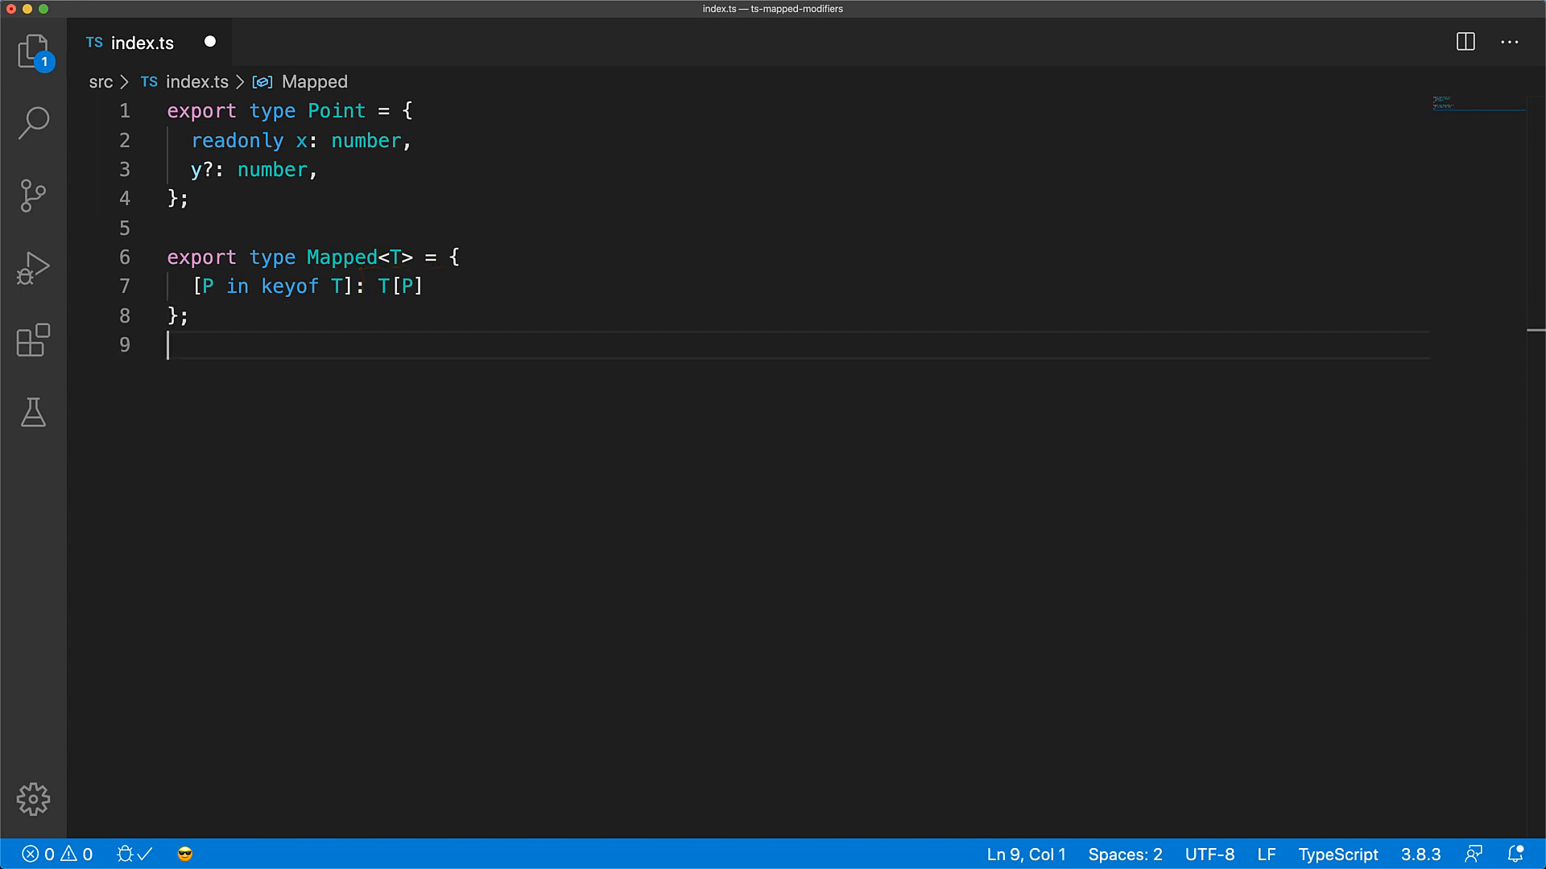
pyautogui.write('export type Result = Mapped<Point>;')
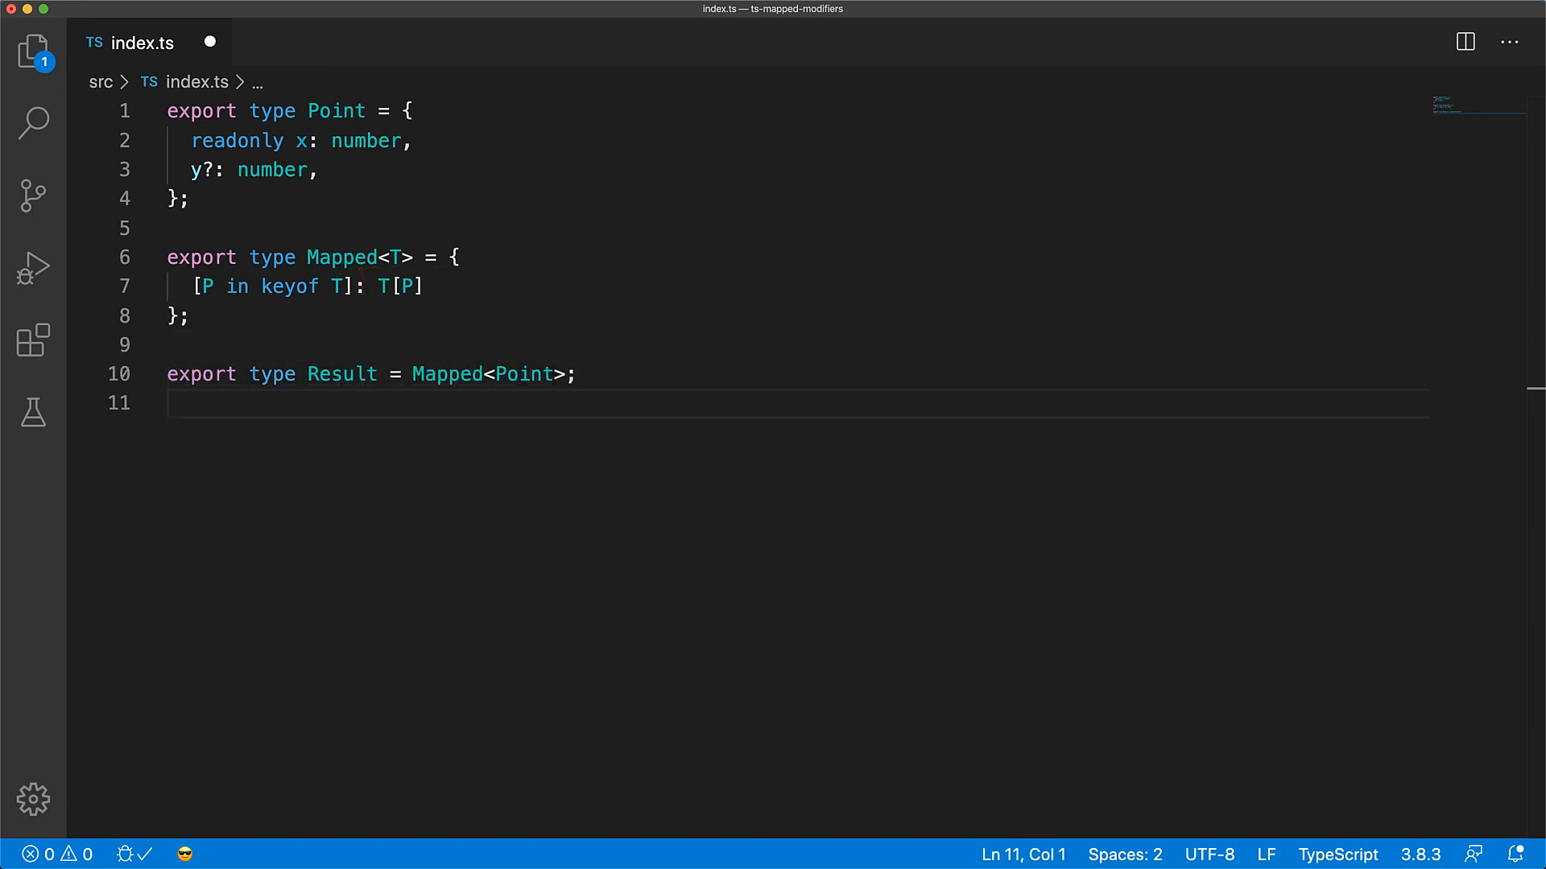
pyautogui.moveTo(1483, 655)
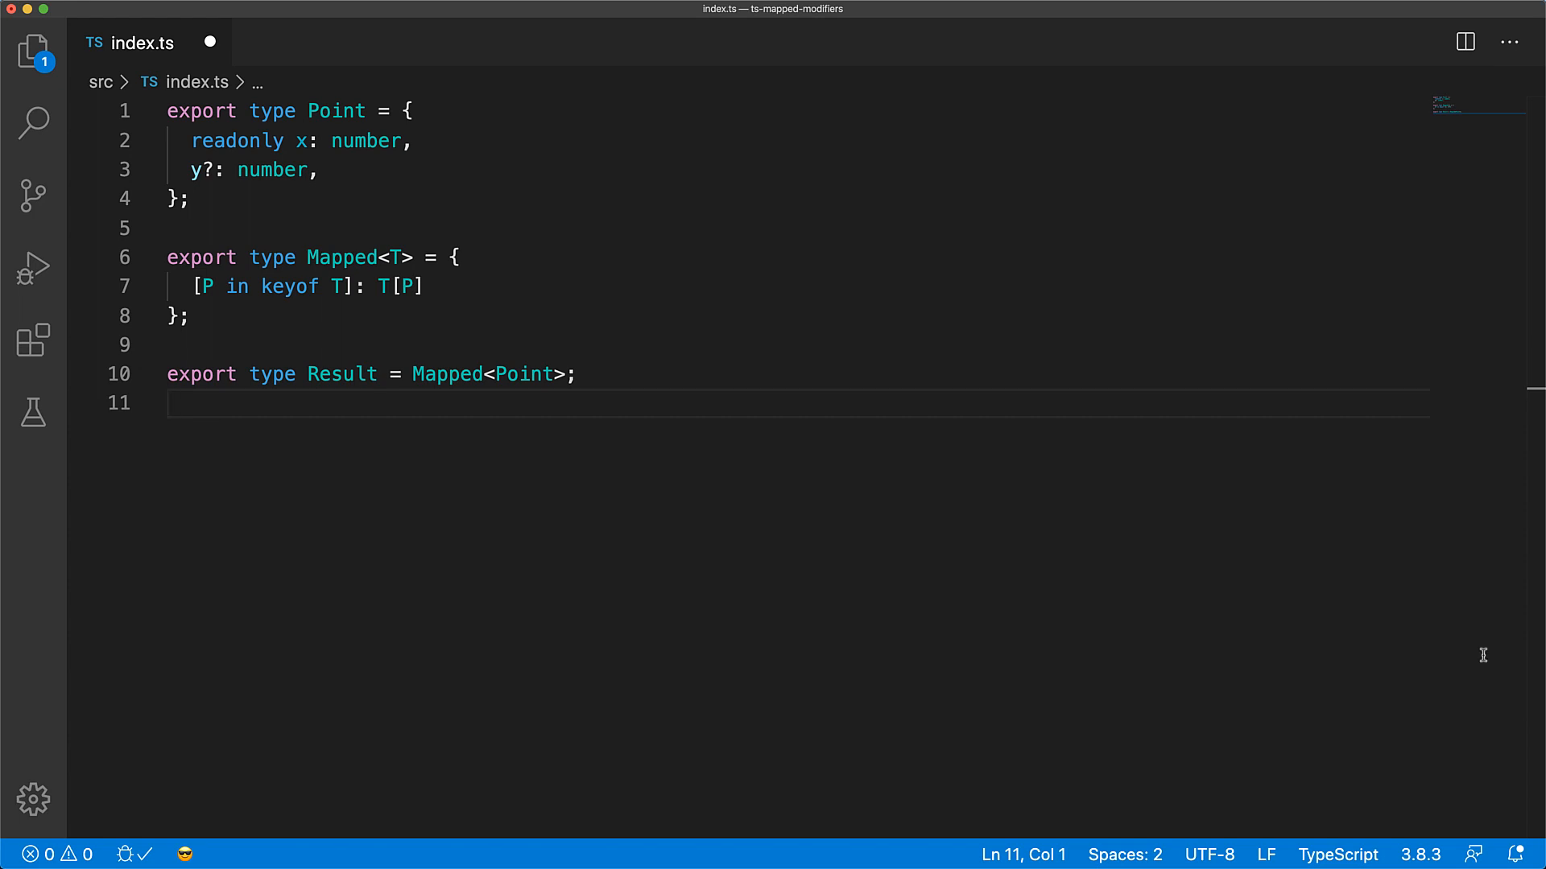
pyautogui.moveTo(364, 374)
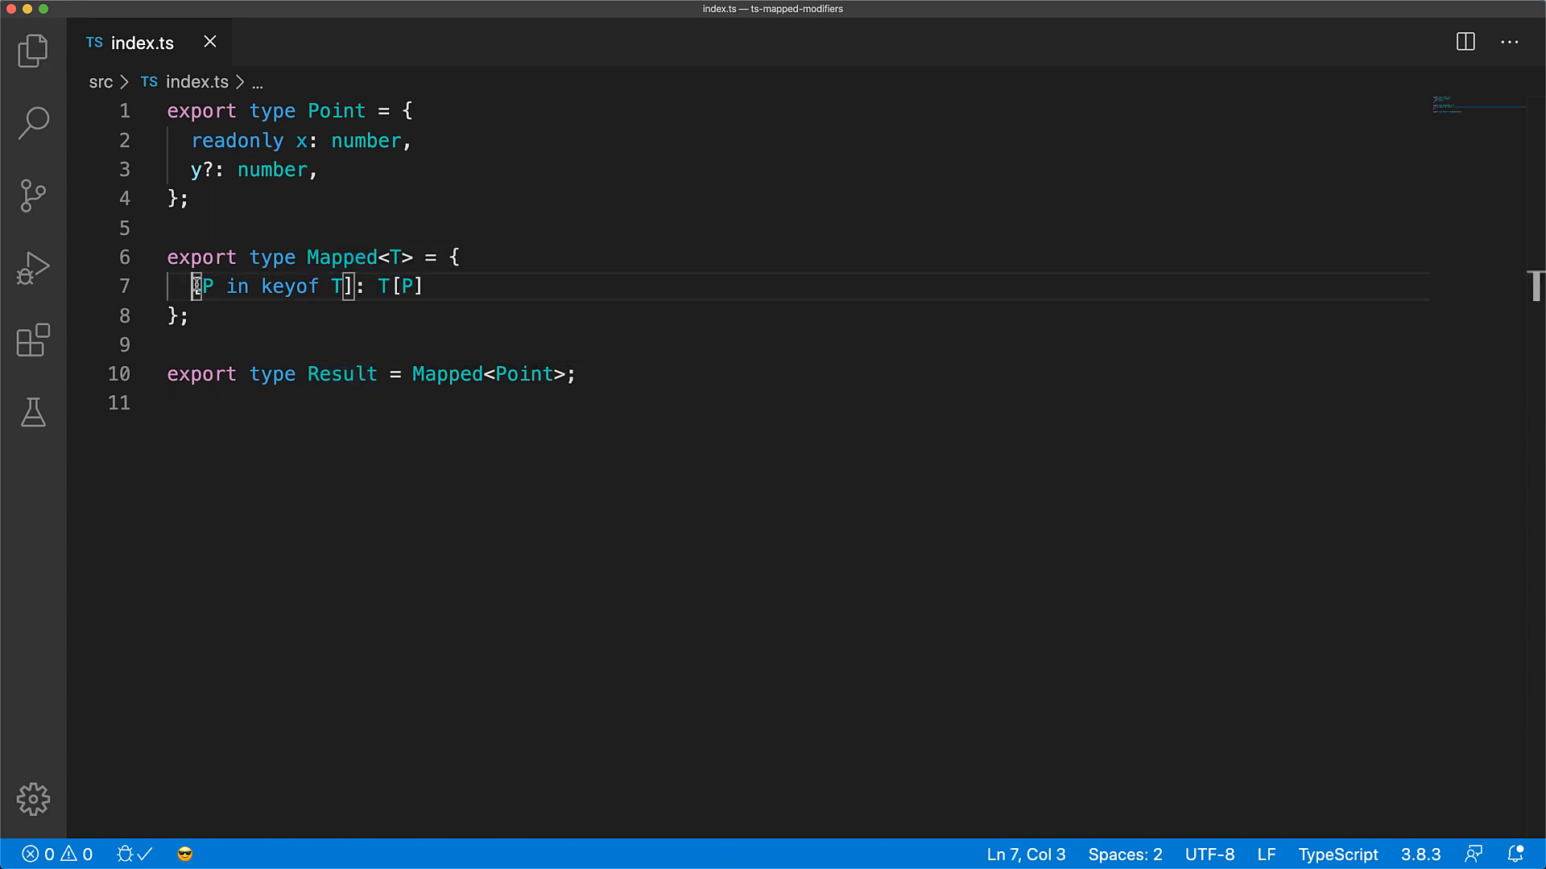
# Prefix the mapped key with +readonly so Result's x and y become readonly, and save.
pyautogui.write('readonly')
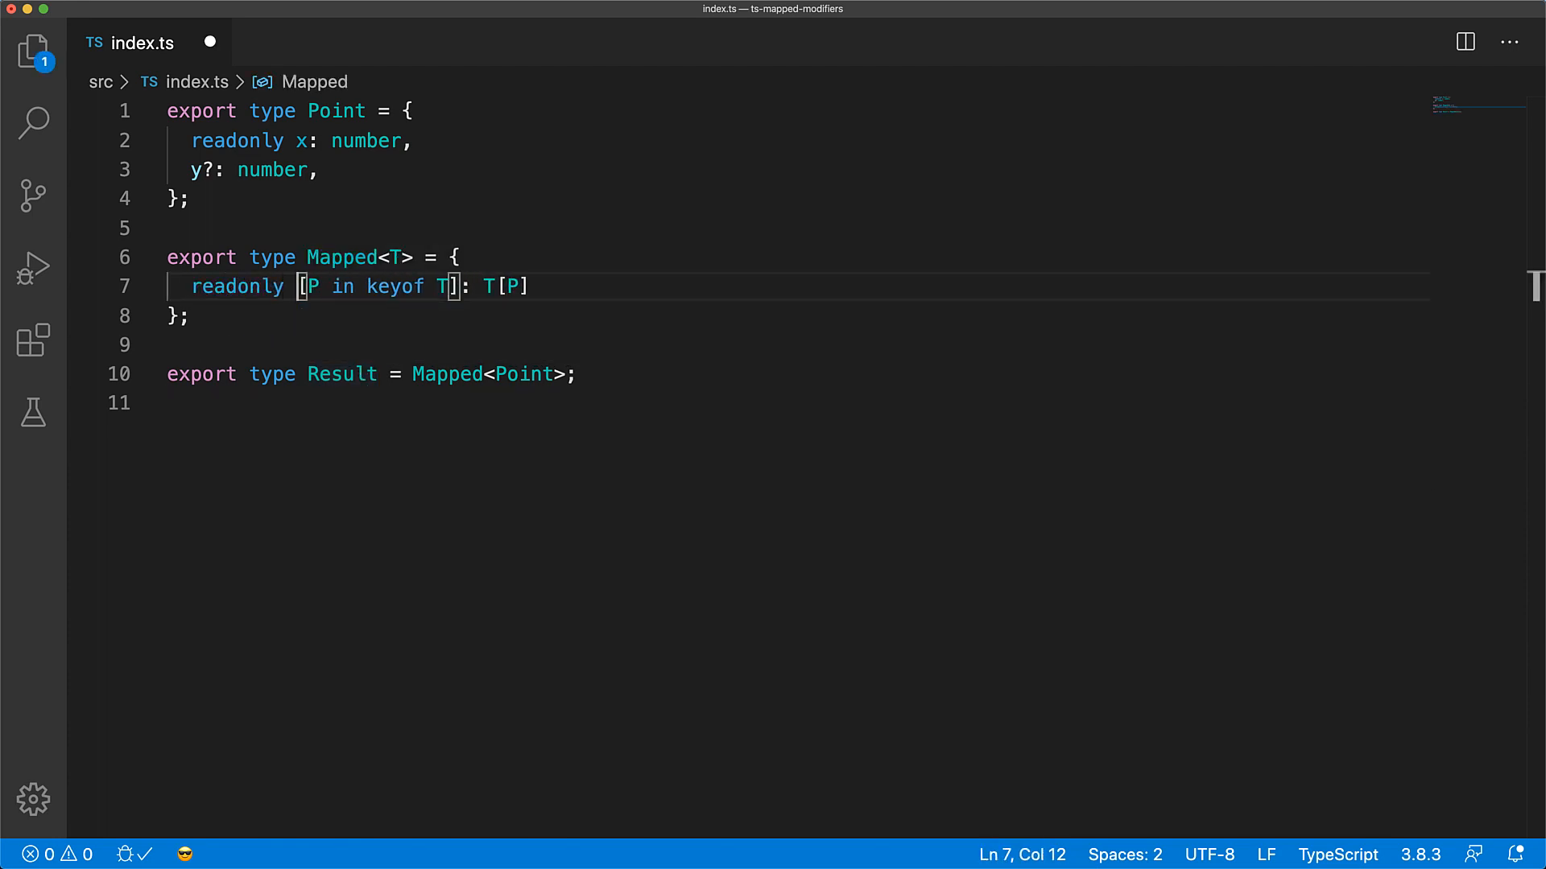
pyautogui.press('Cmd+s')
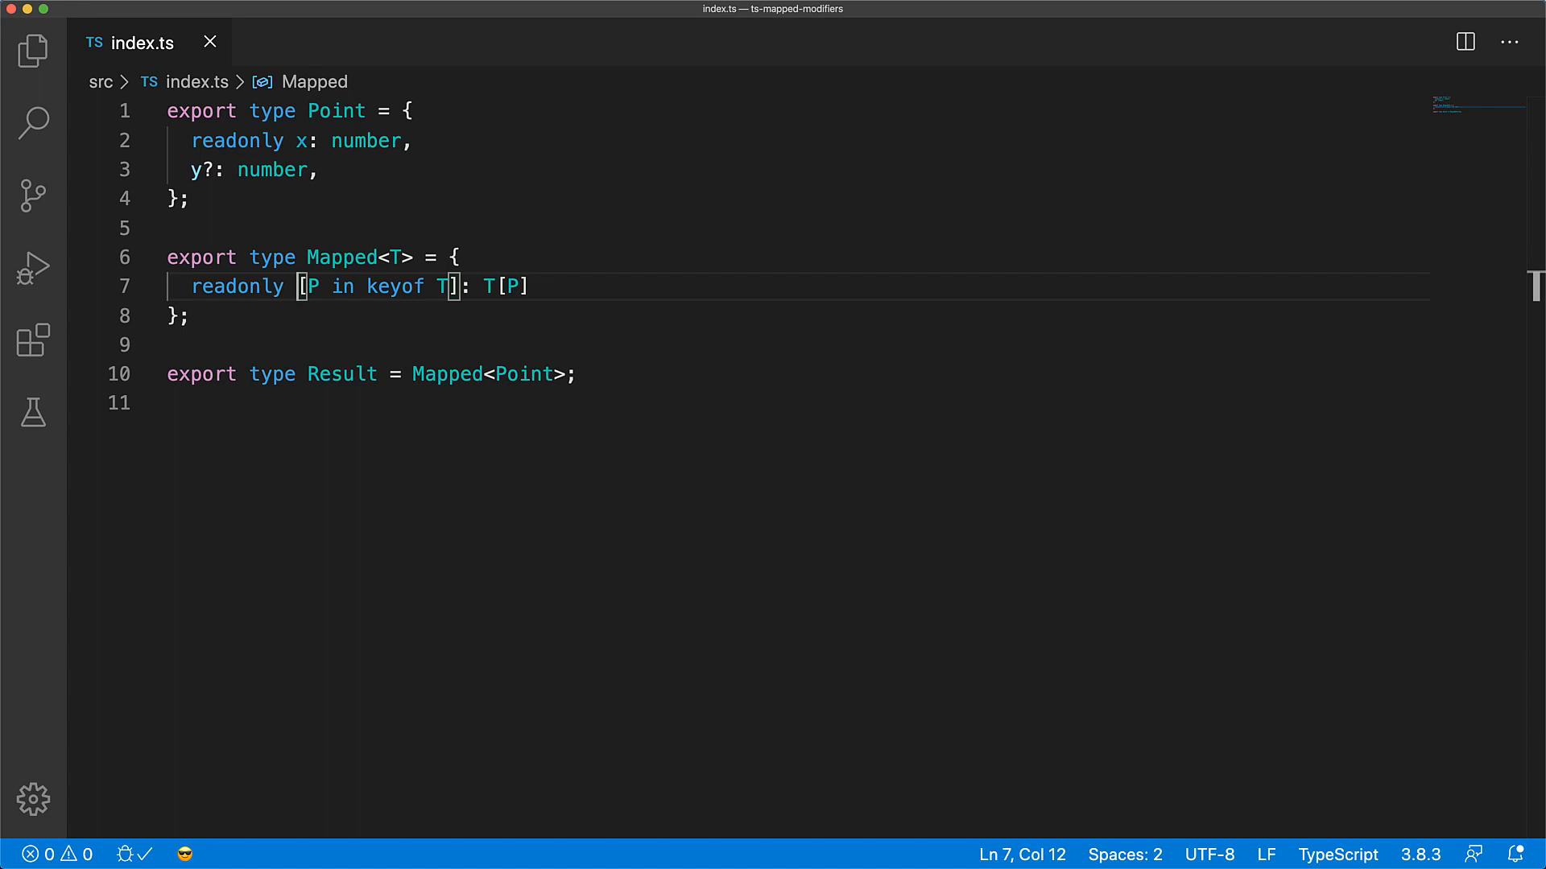
pyautogui.moveTo(341, 374)
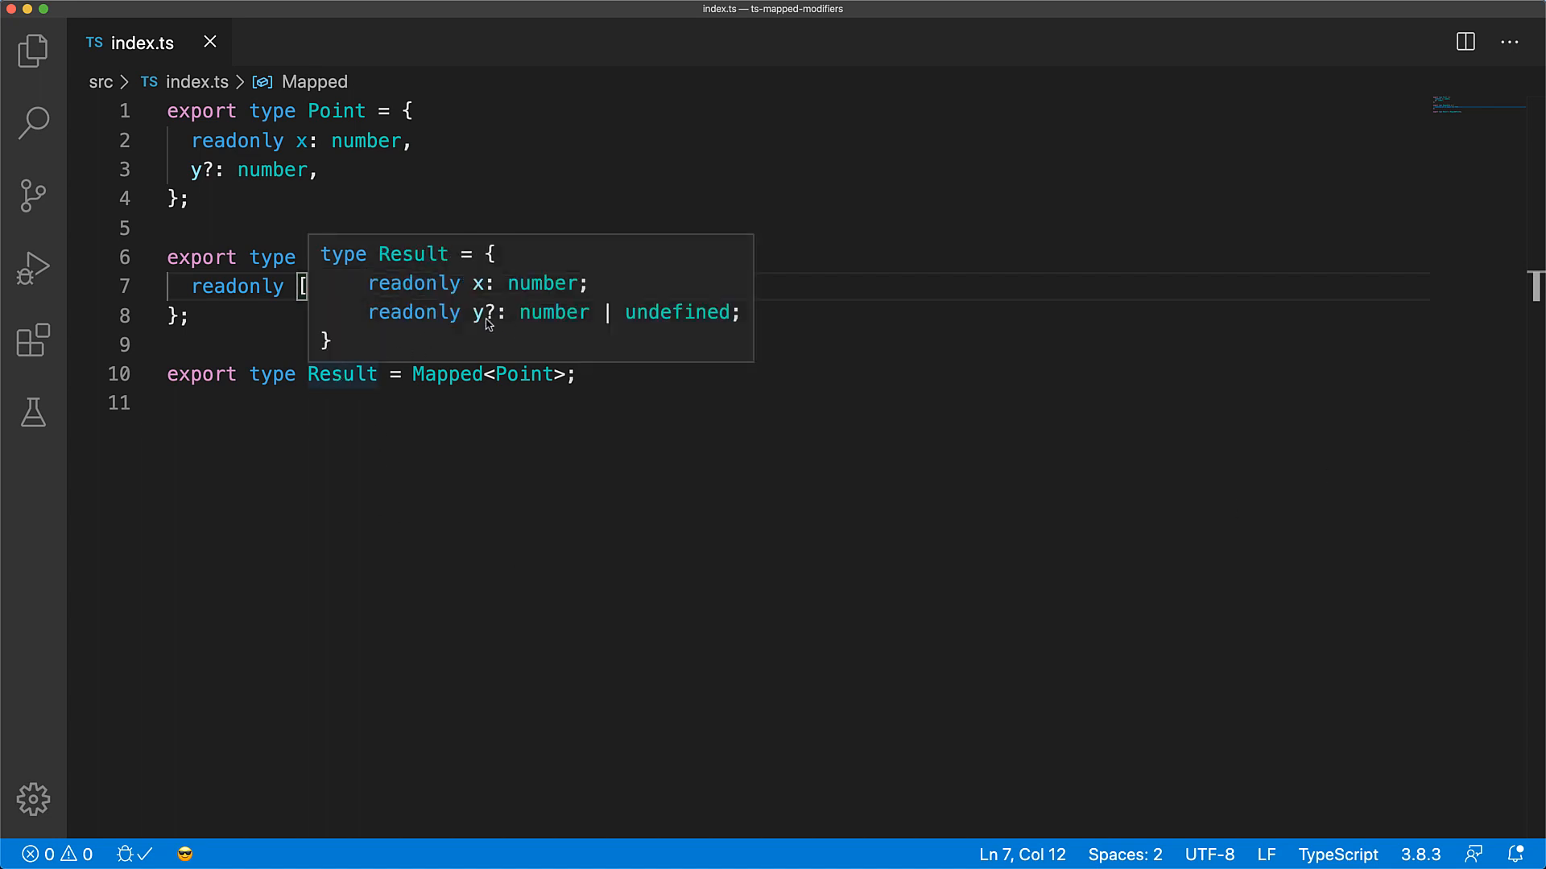
pyautogui.moveTo(478, 335)
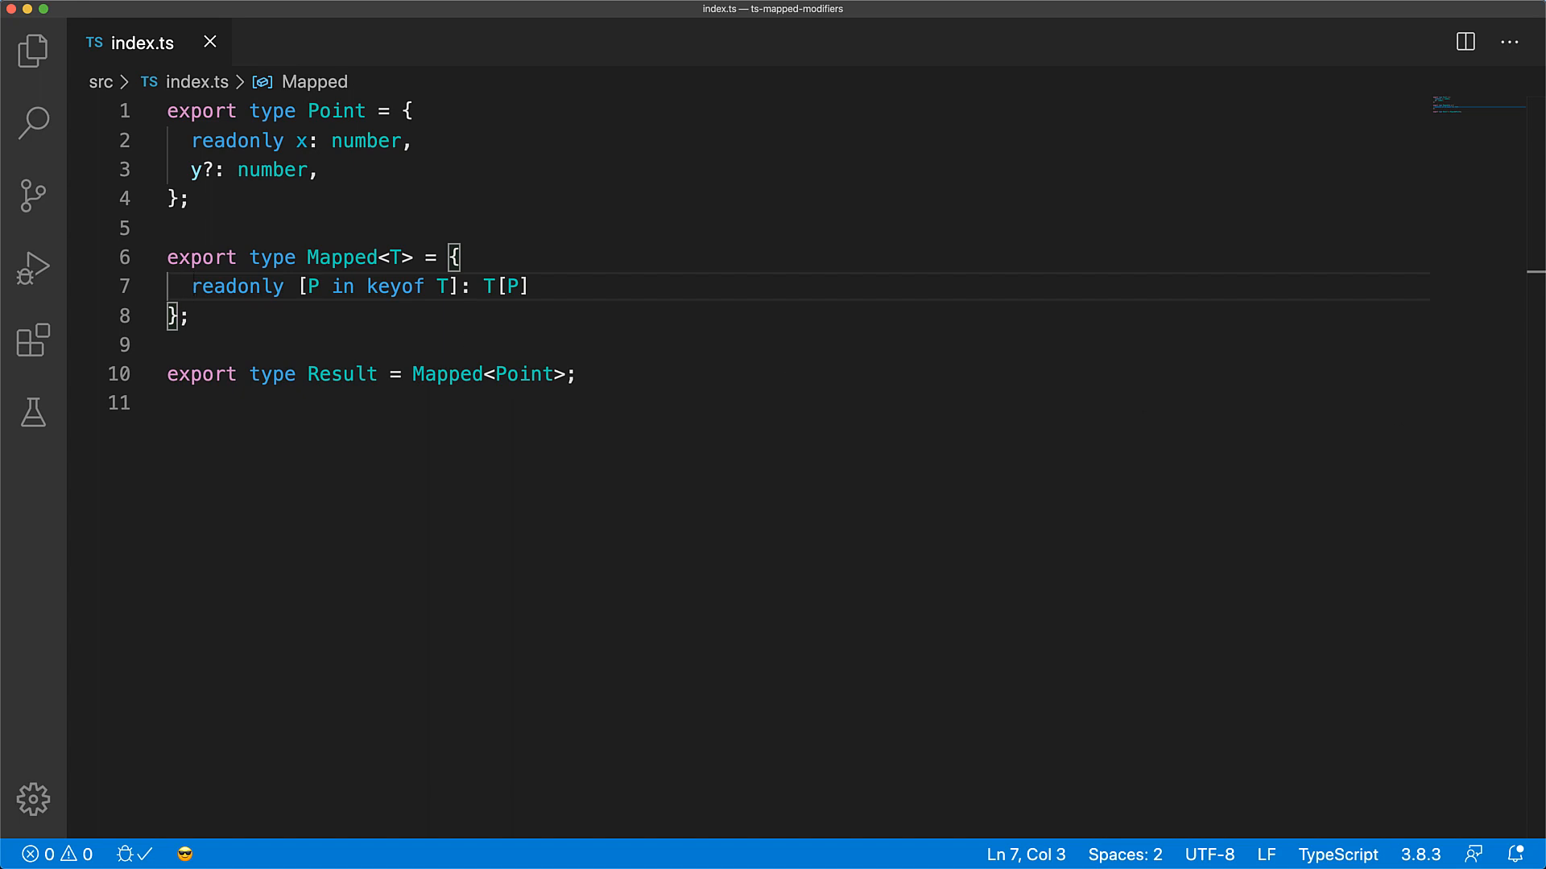
pyautogui.write('+')
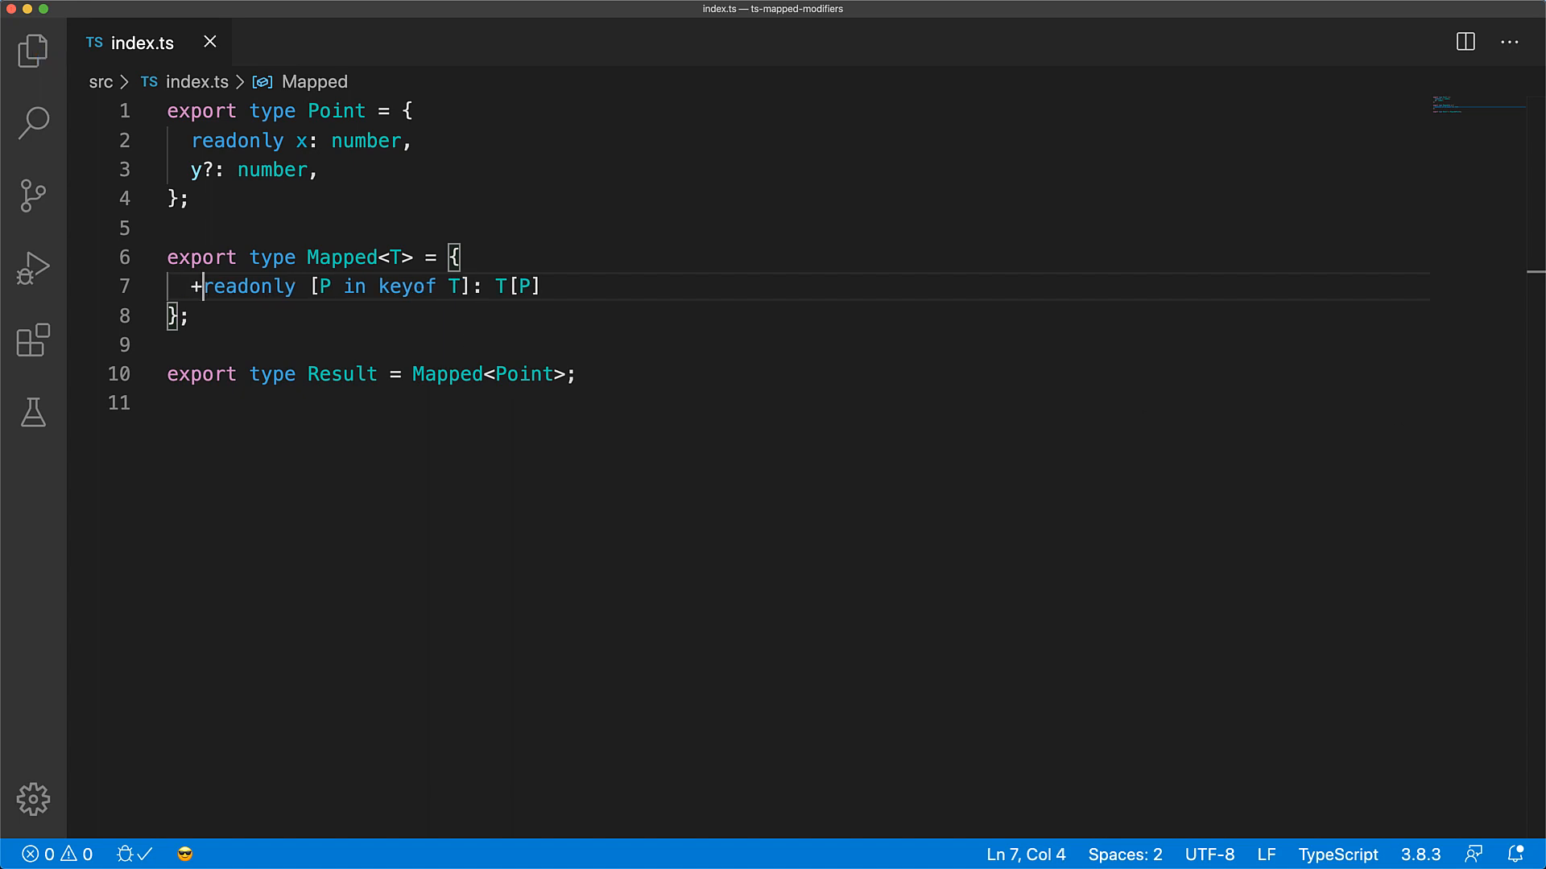
pyautogui.moveTo(341, 373)
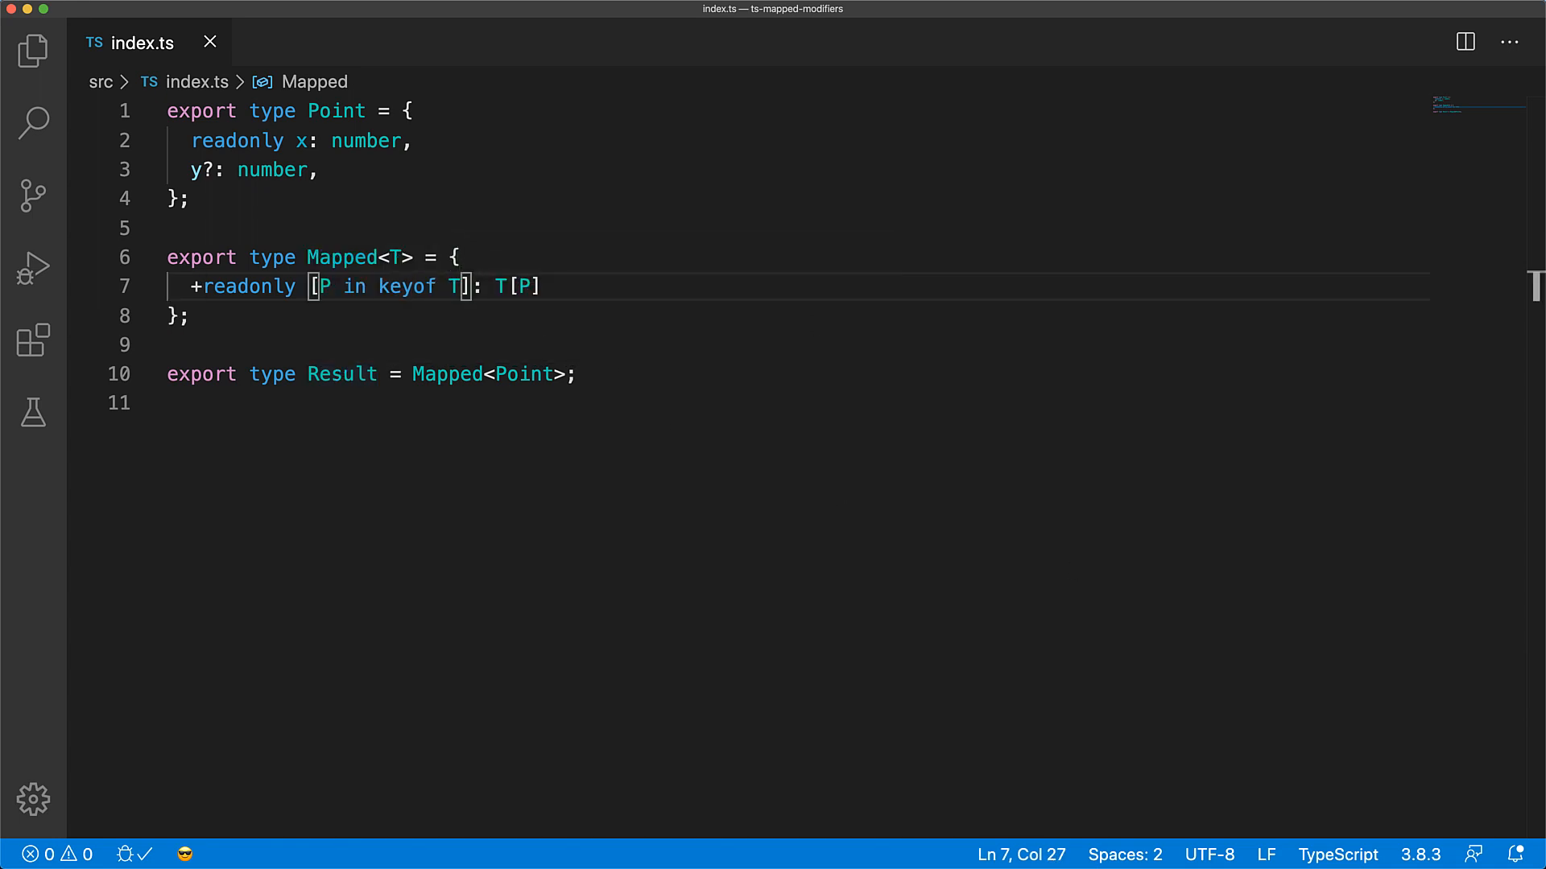
# Add an explicit +? optional modifier after [P in keyof T].
pyautogui.write('?')
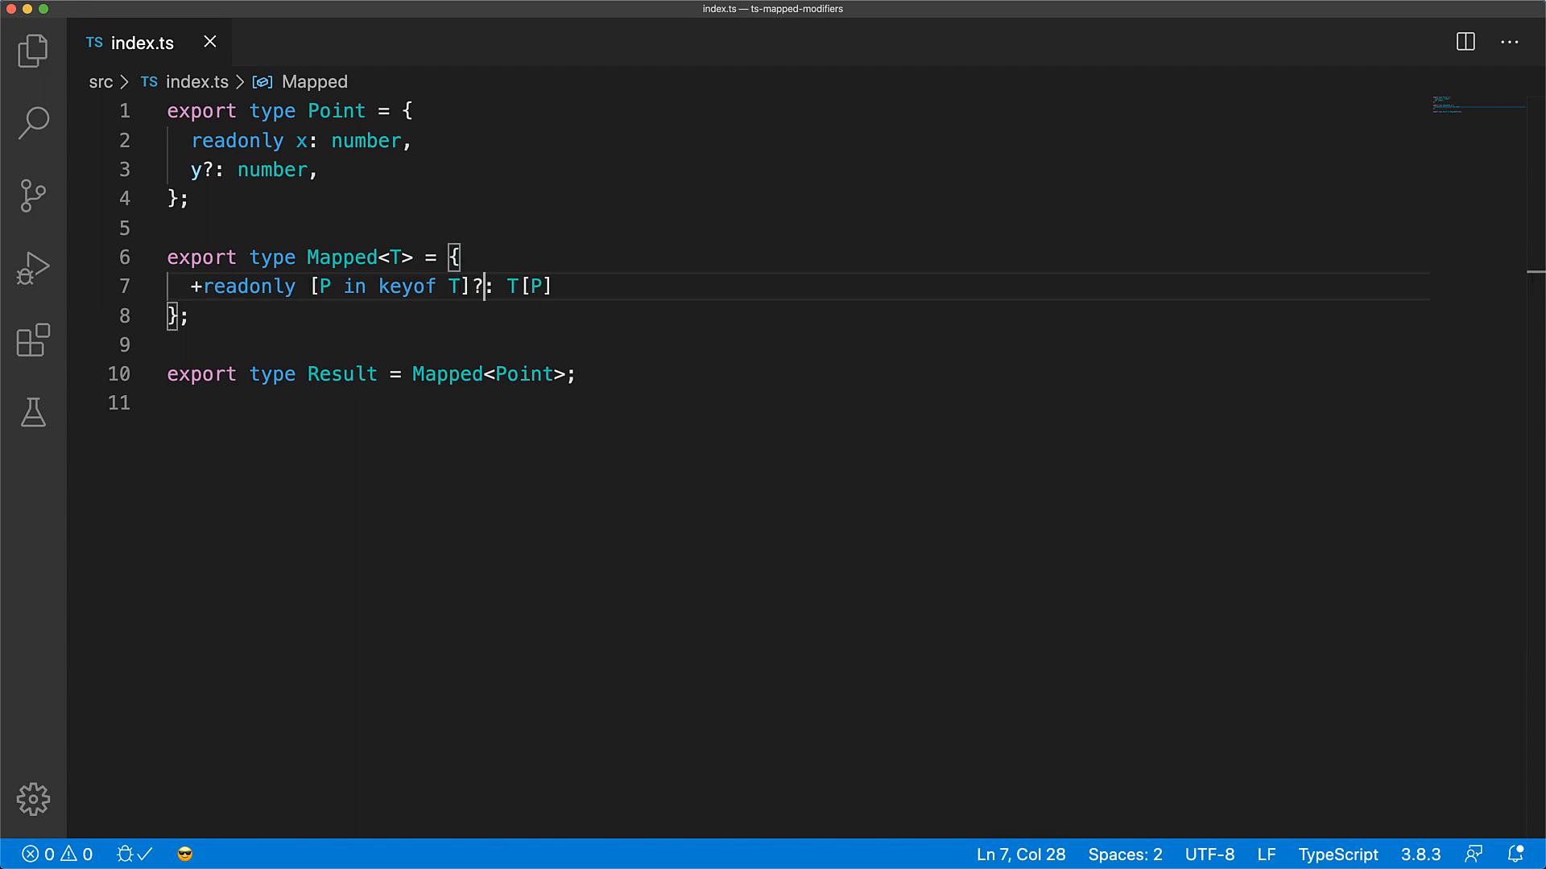
pyautogui.moveTo(342, 373)
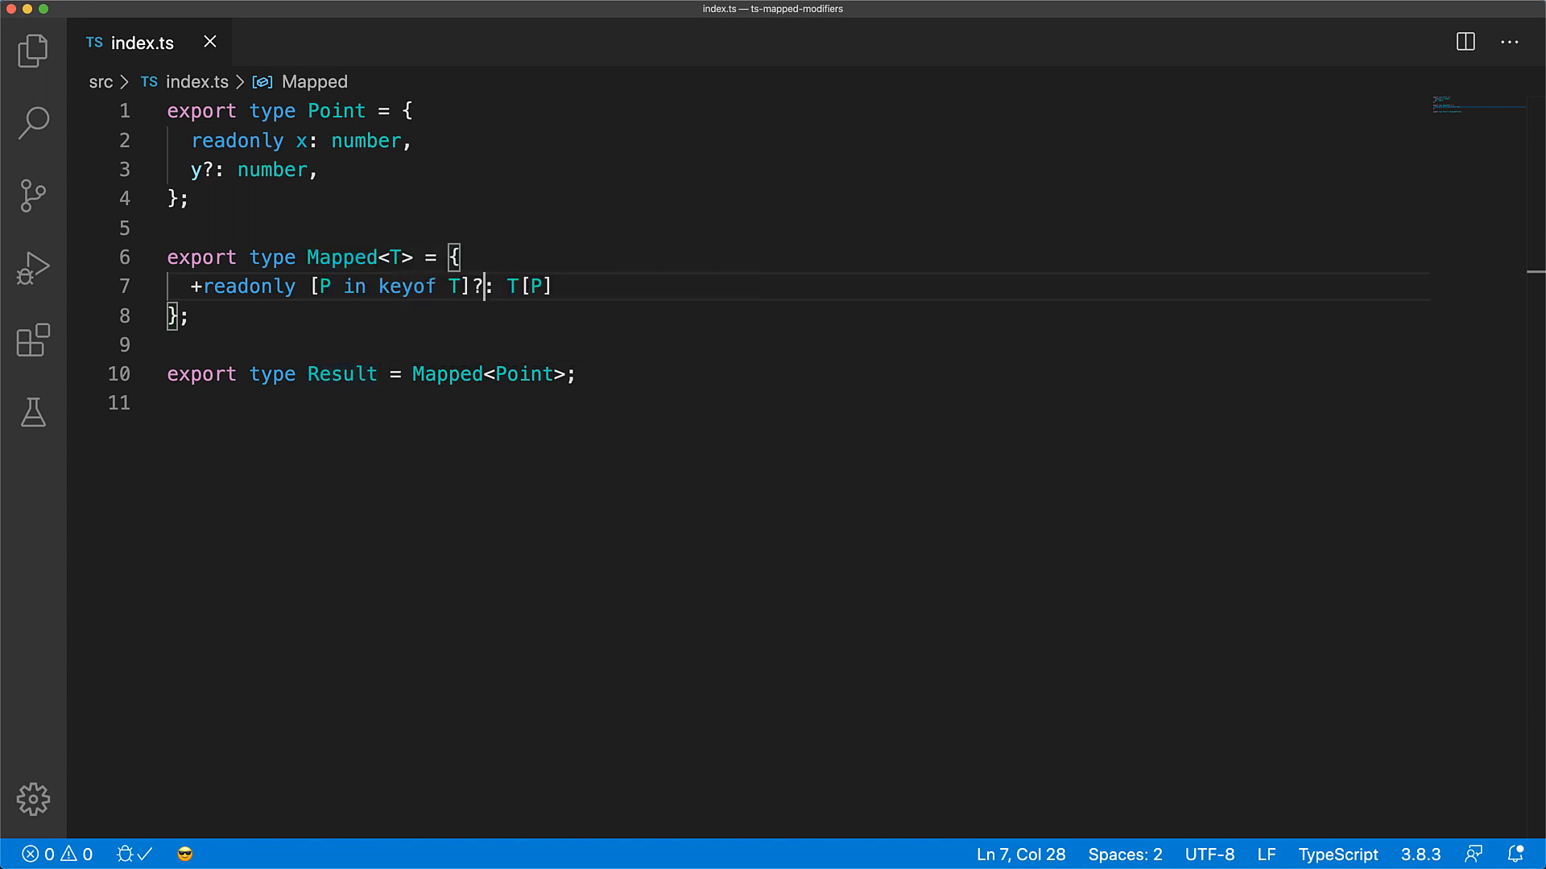
pyautogui.write('+')
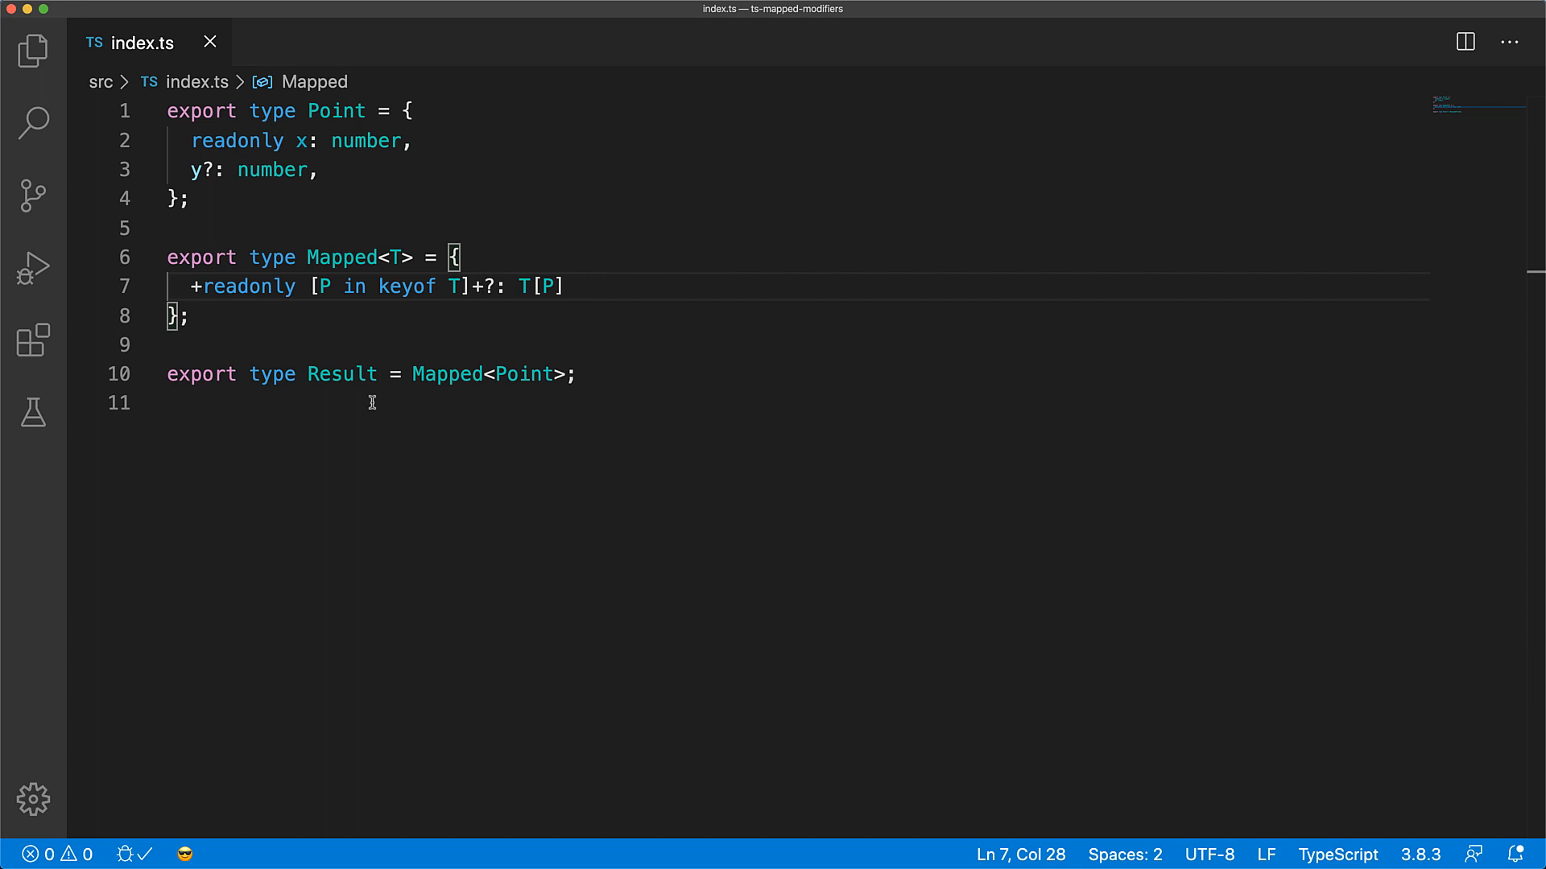
pyautogui.moveTo(341, 374)
pyautogui.write('-')
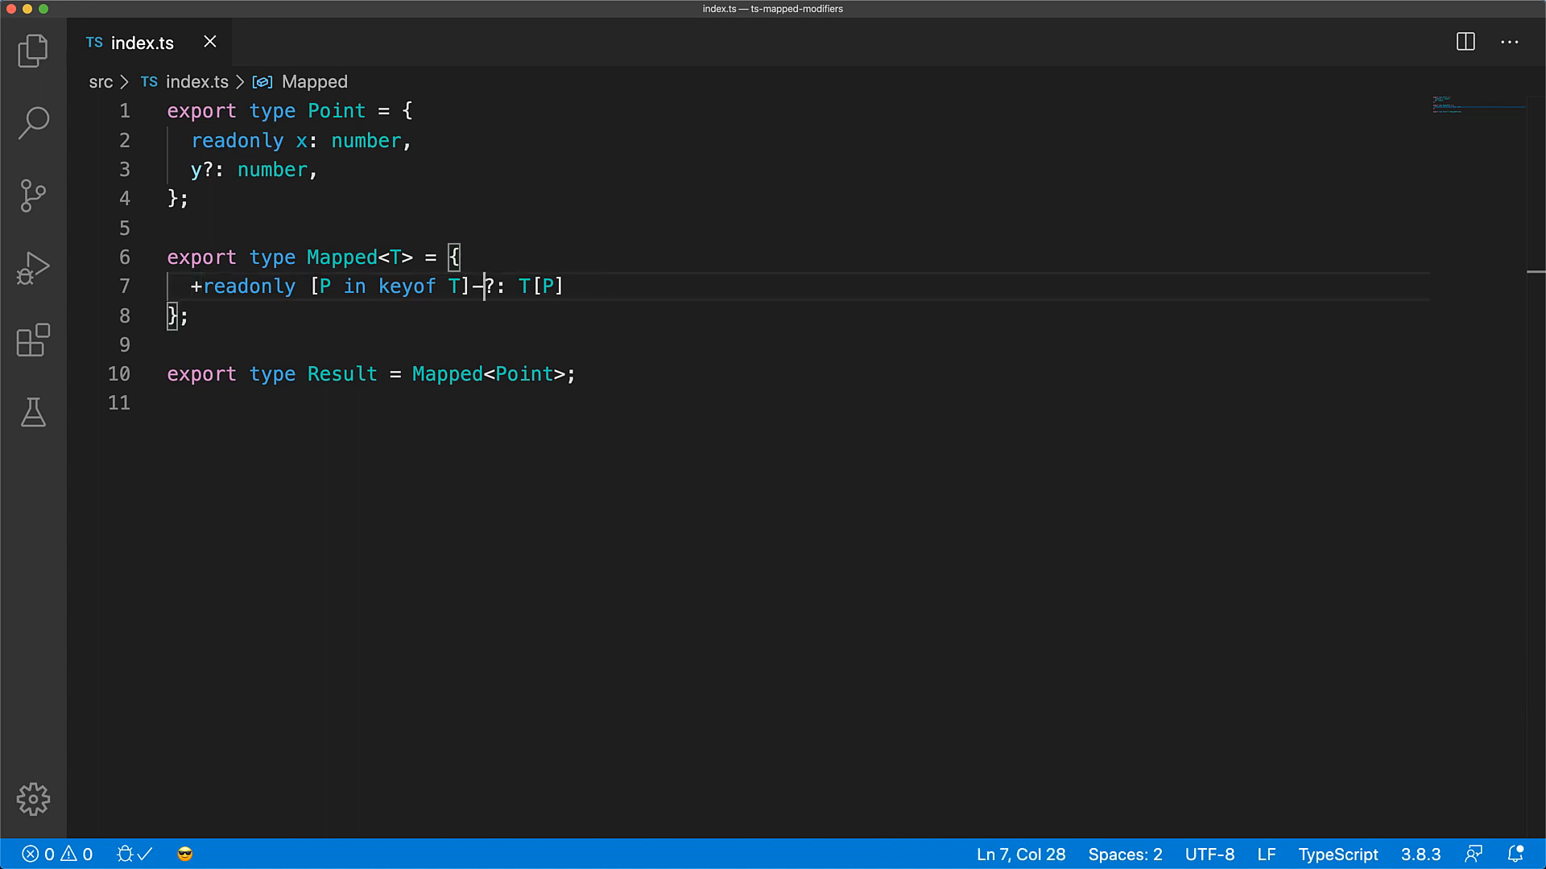
pyautogui.moveTo(341, 374)
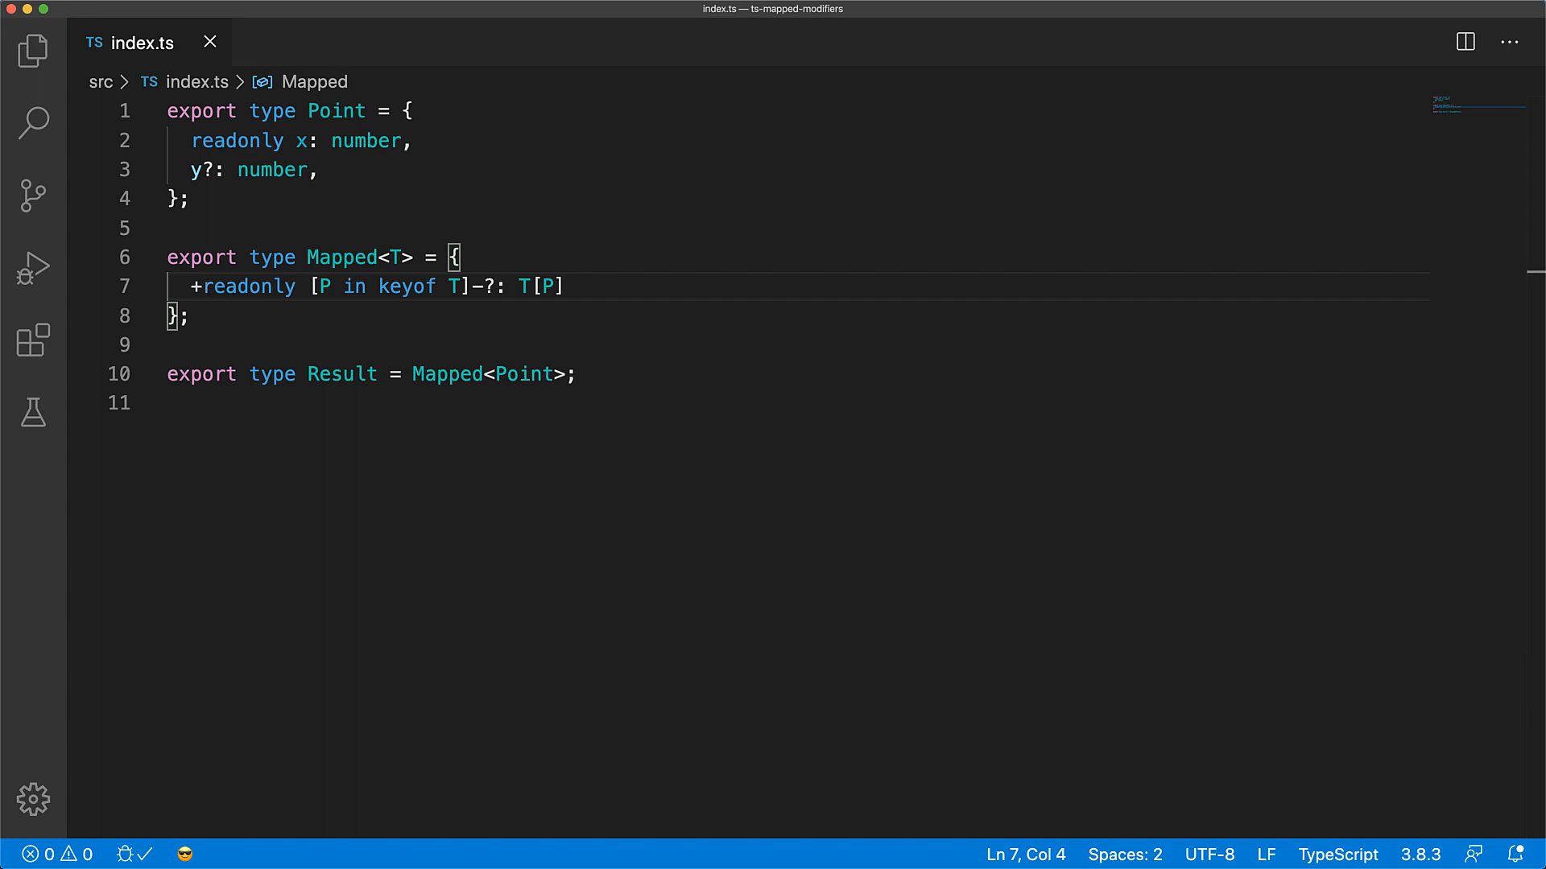
# Switch the modifiers to -readonly and -?, then select the whole example for replacement.
pyautogui.write('-')
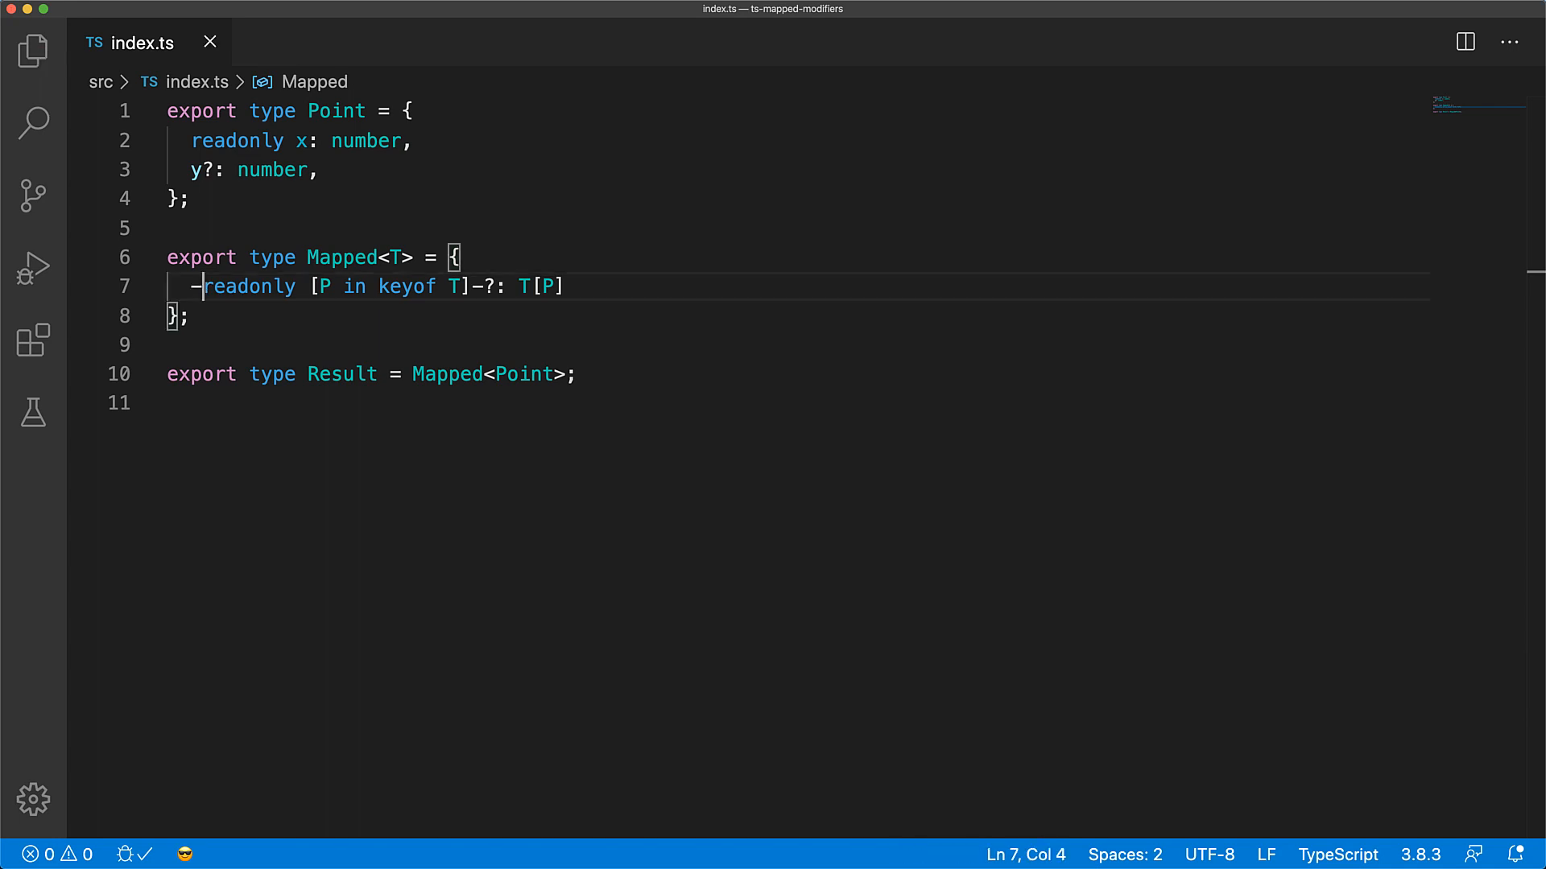
pyautogui.moveTo(425, 505)
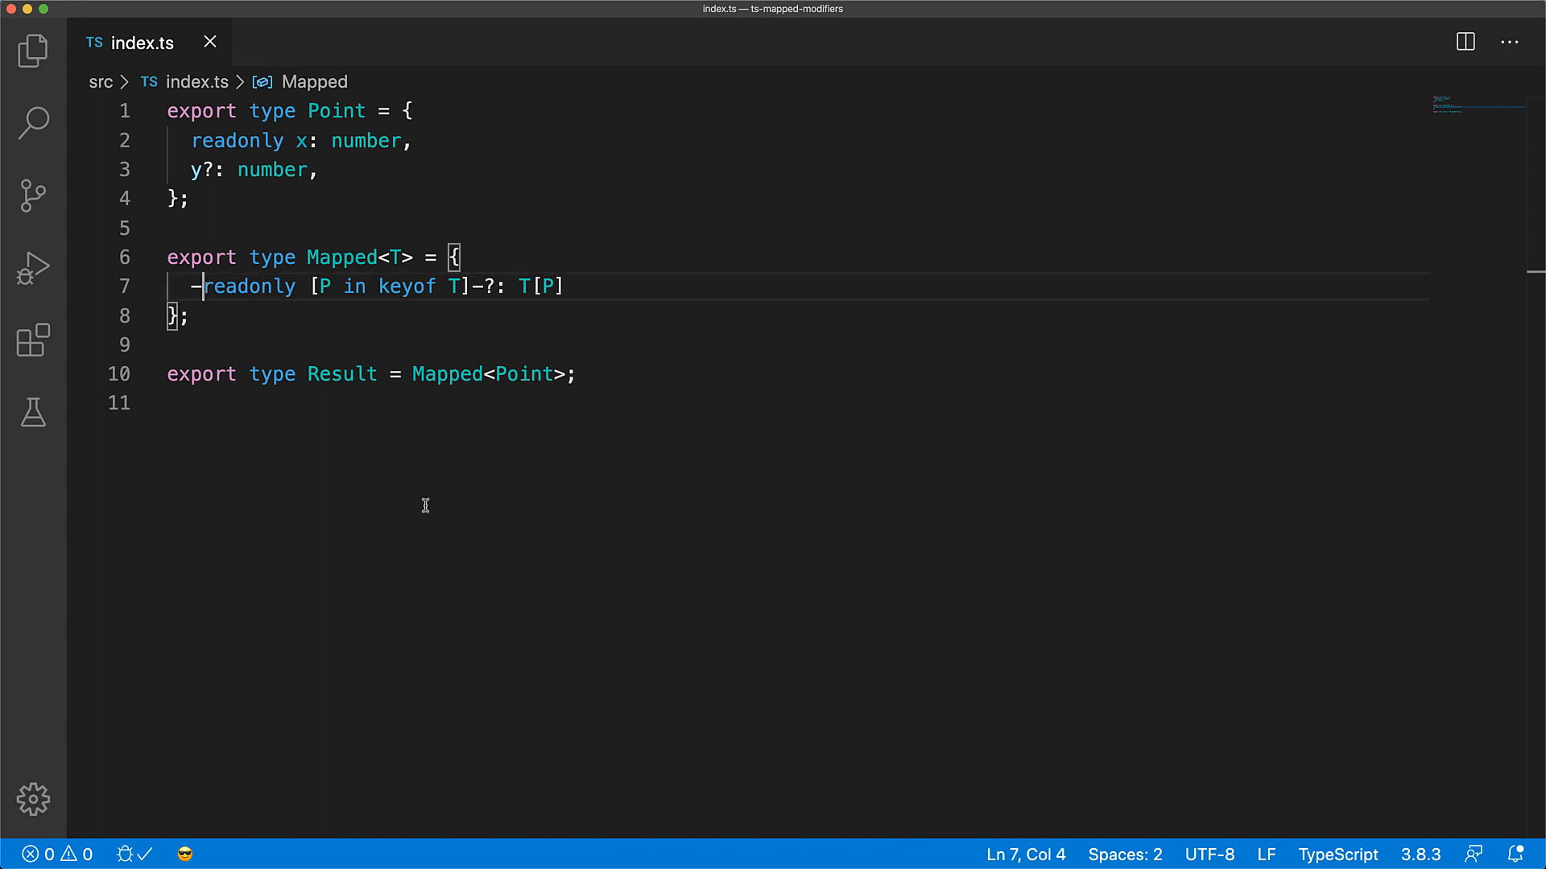
pyautogui.moveTo(341, 374)
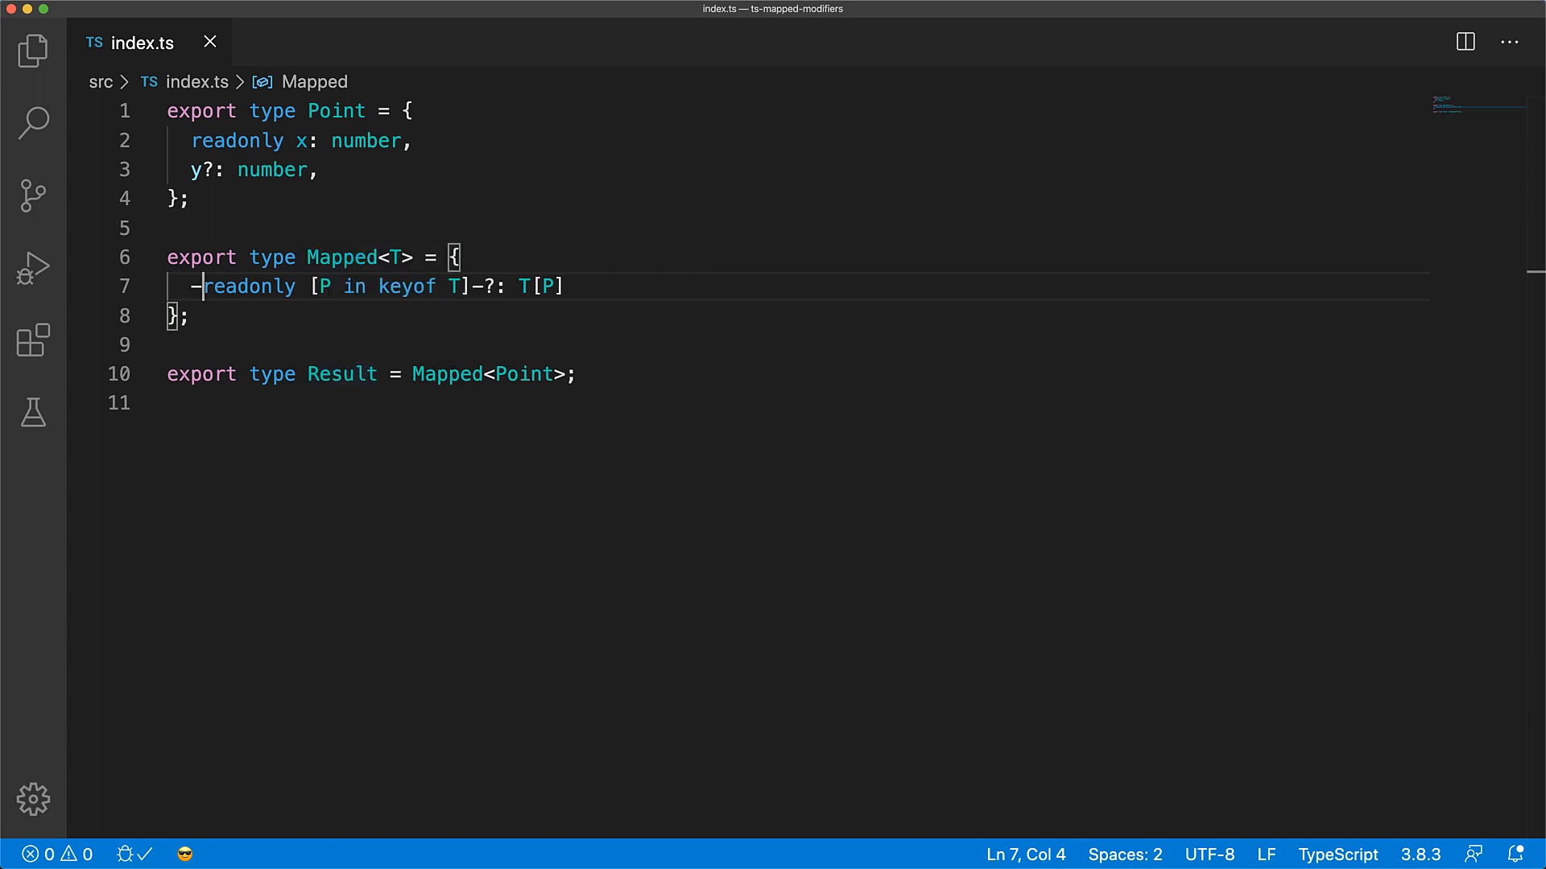
pyautogui.press('cmd+a')
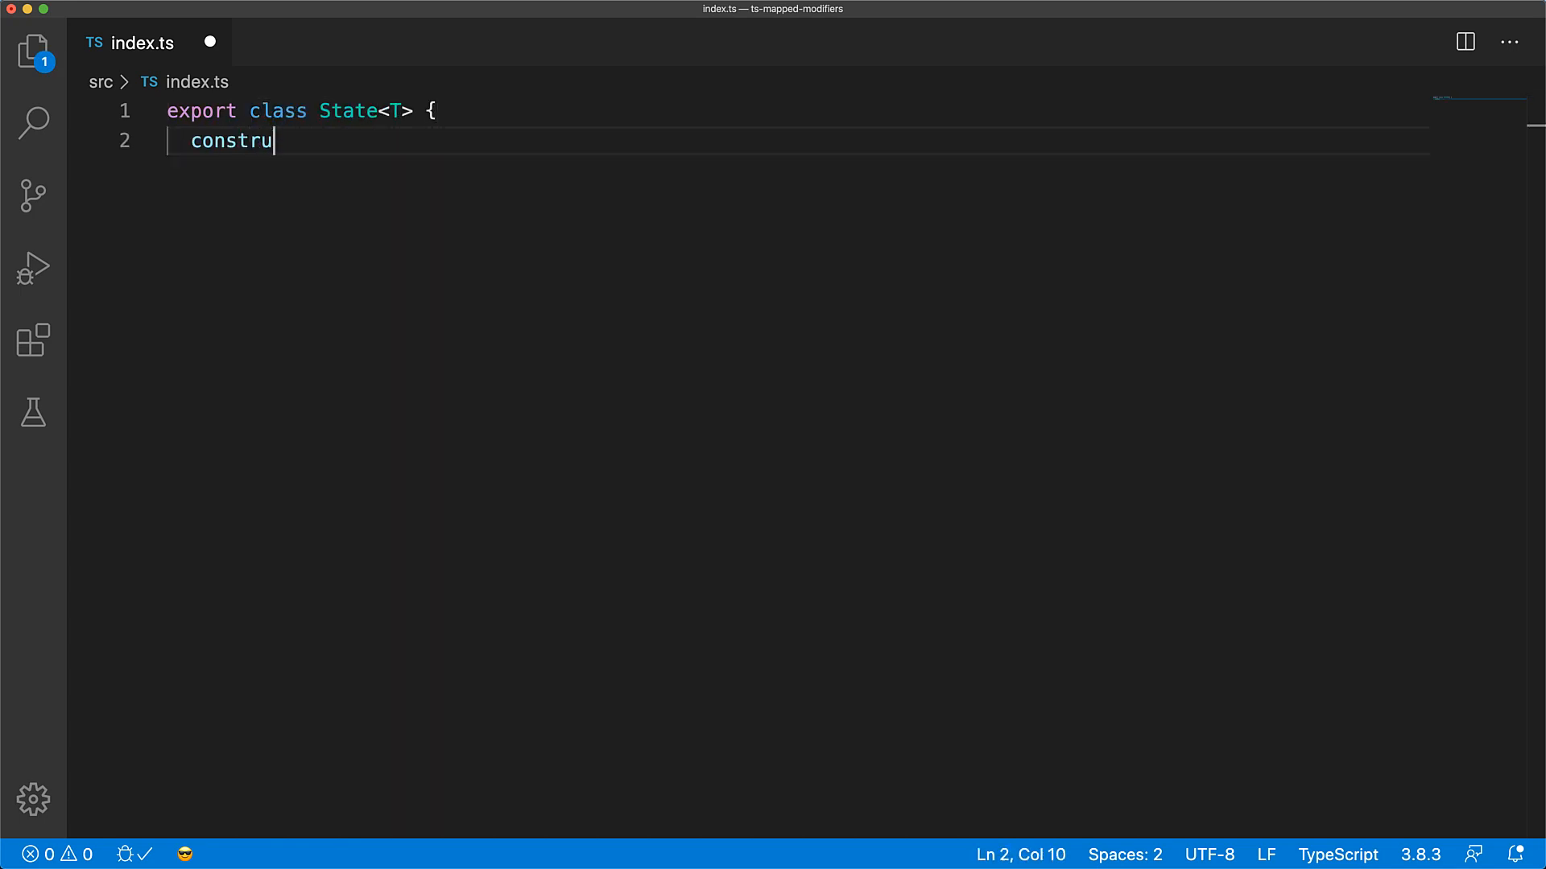
# Write class State<T> with constructor(public current: T) and update(next: T), create a state, update y to 123, log it, save.
pyautogui.write('ctor(public current: T) {')
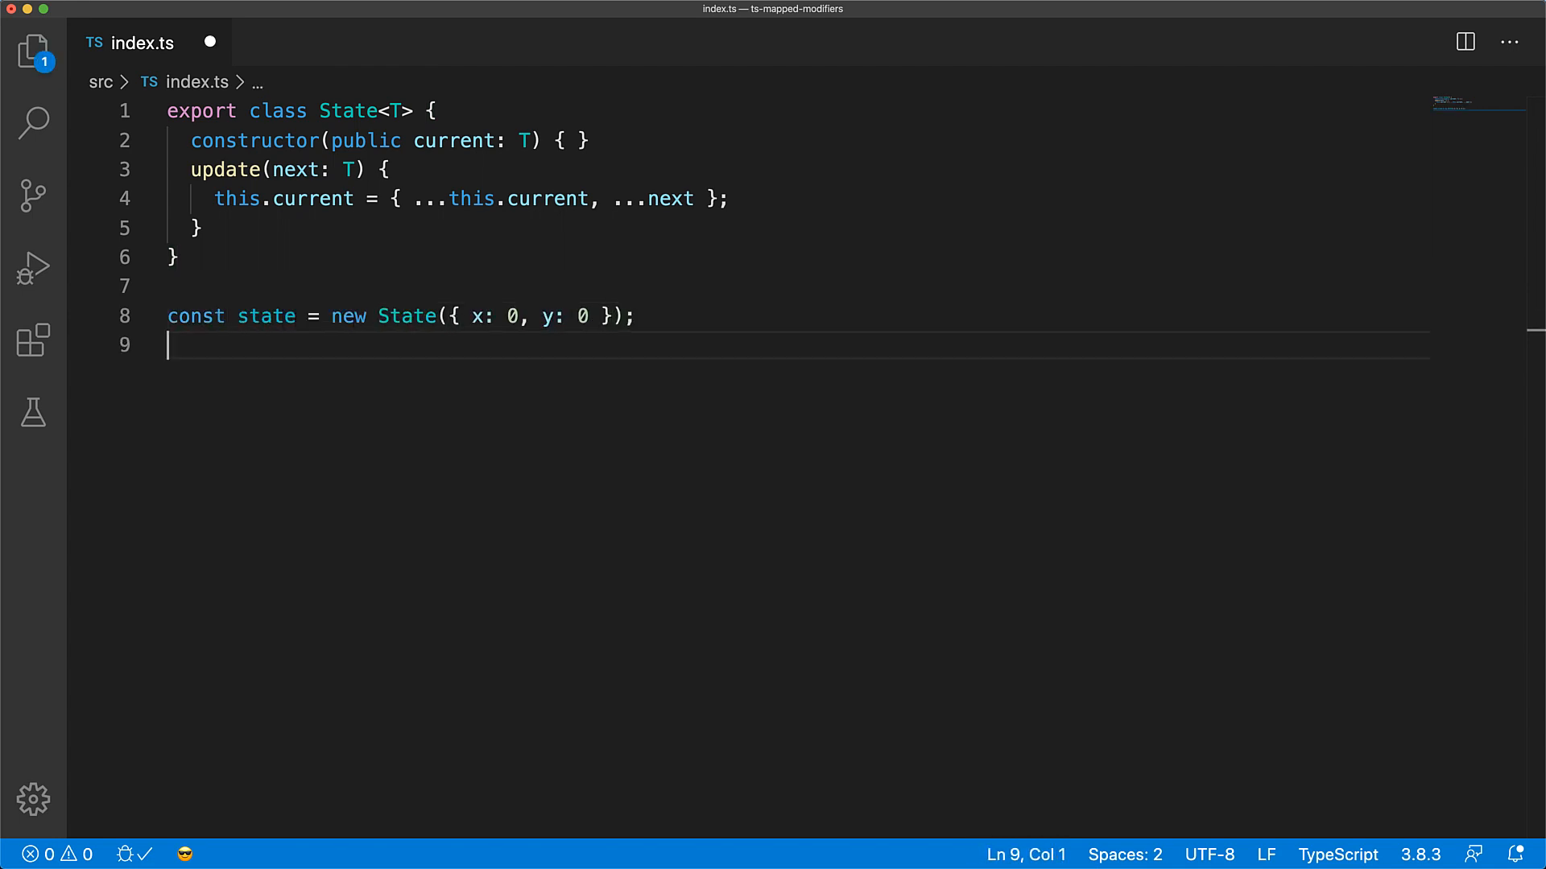
pyautogui.write('state.update({ x: 0, y: 123 });')
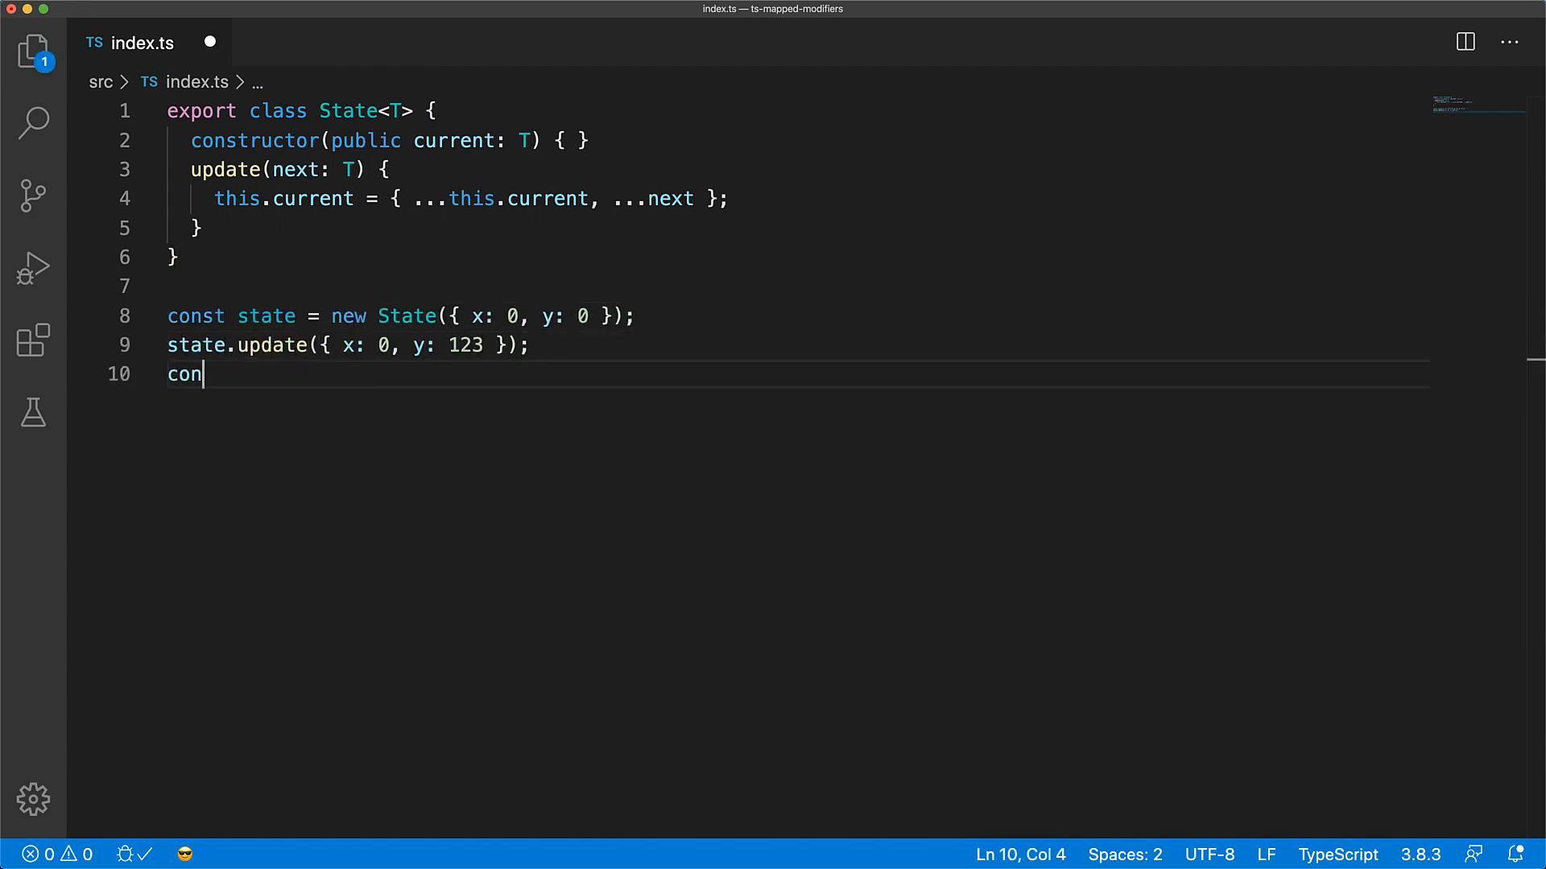
pyautogui.write('sole.log(state.current);')
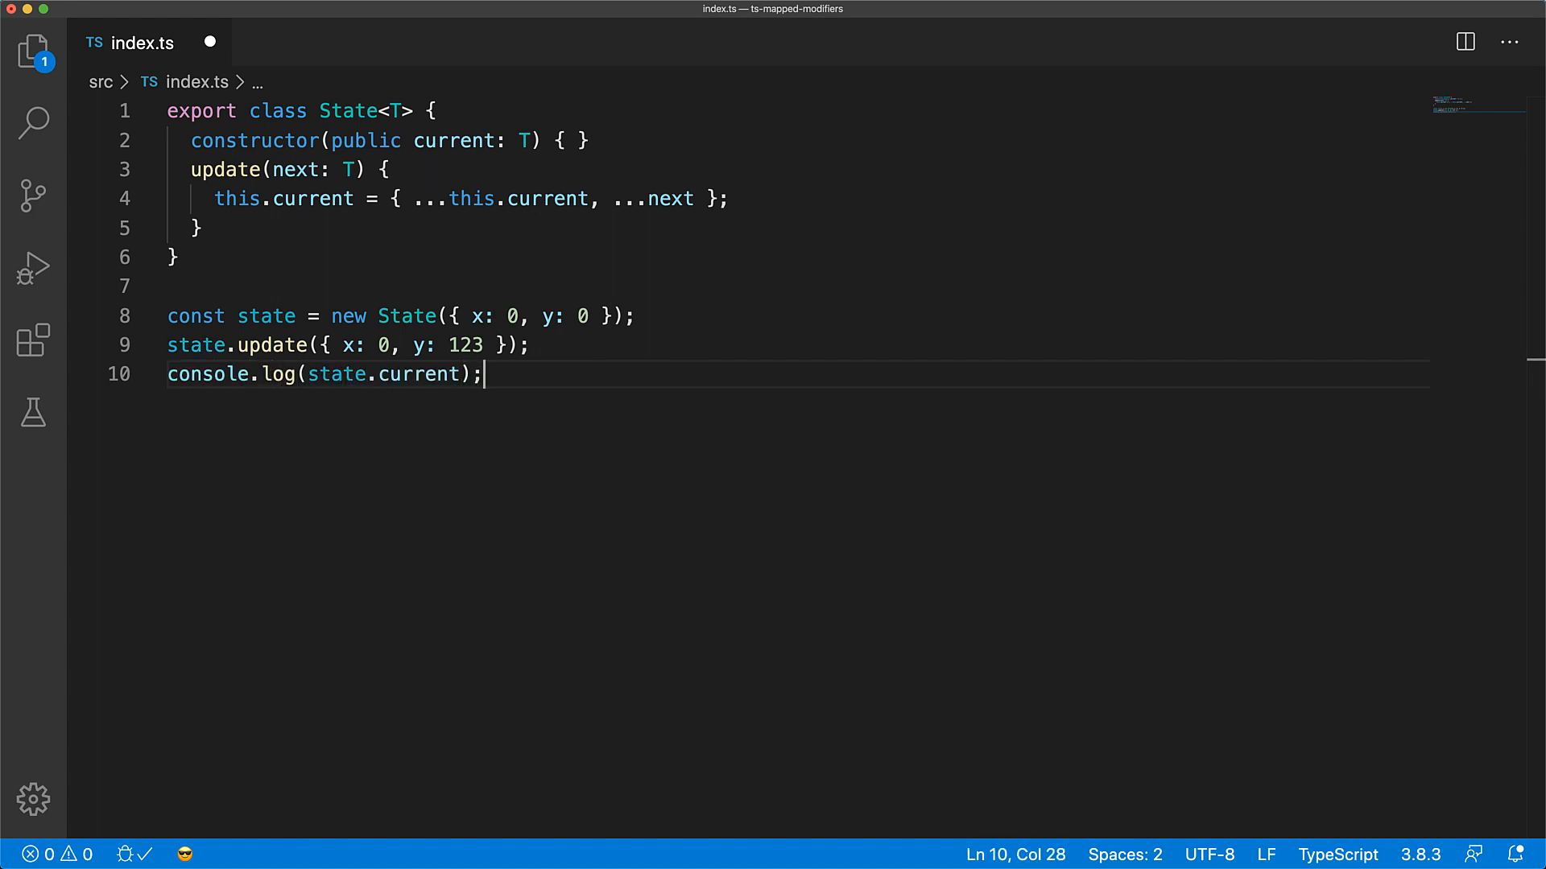
pyautogui.press('Cmd+S')
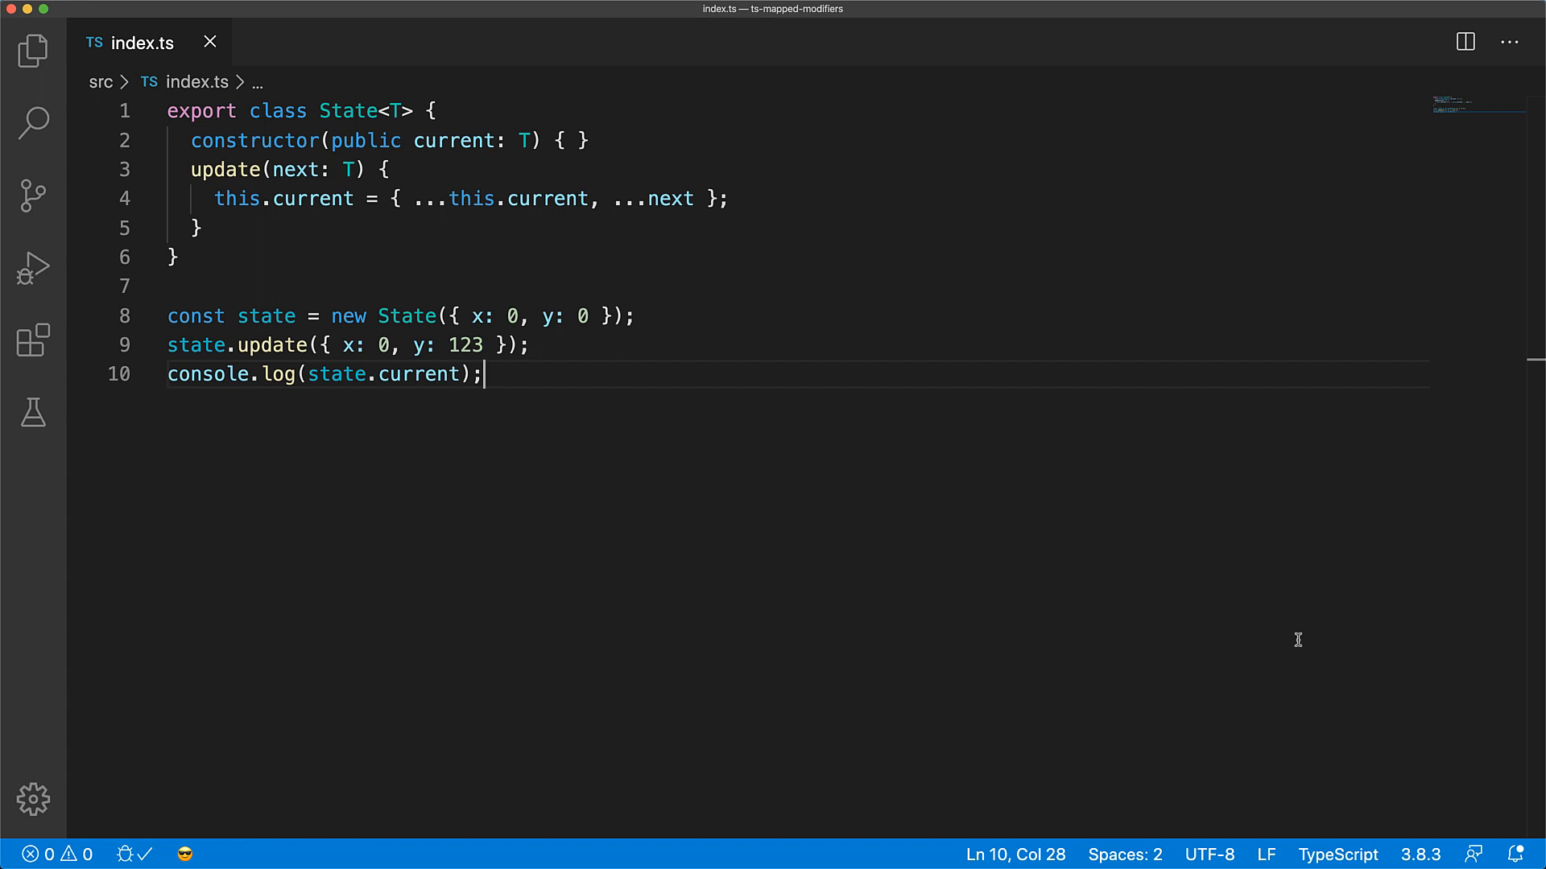
# Remove x: 0 from the update call and type update's parameter as Partial<T>.
pyautogui.doubleClick(354, 345)
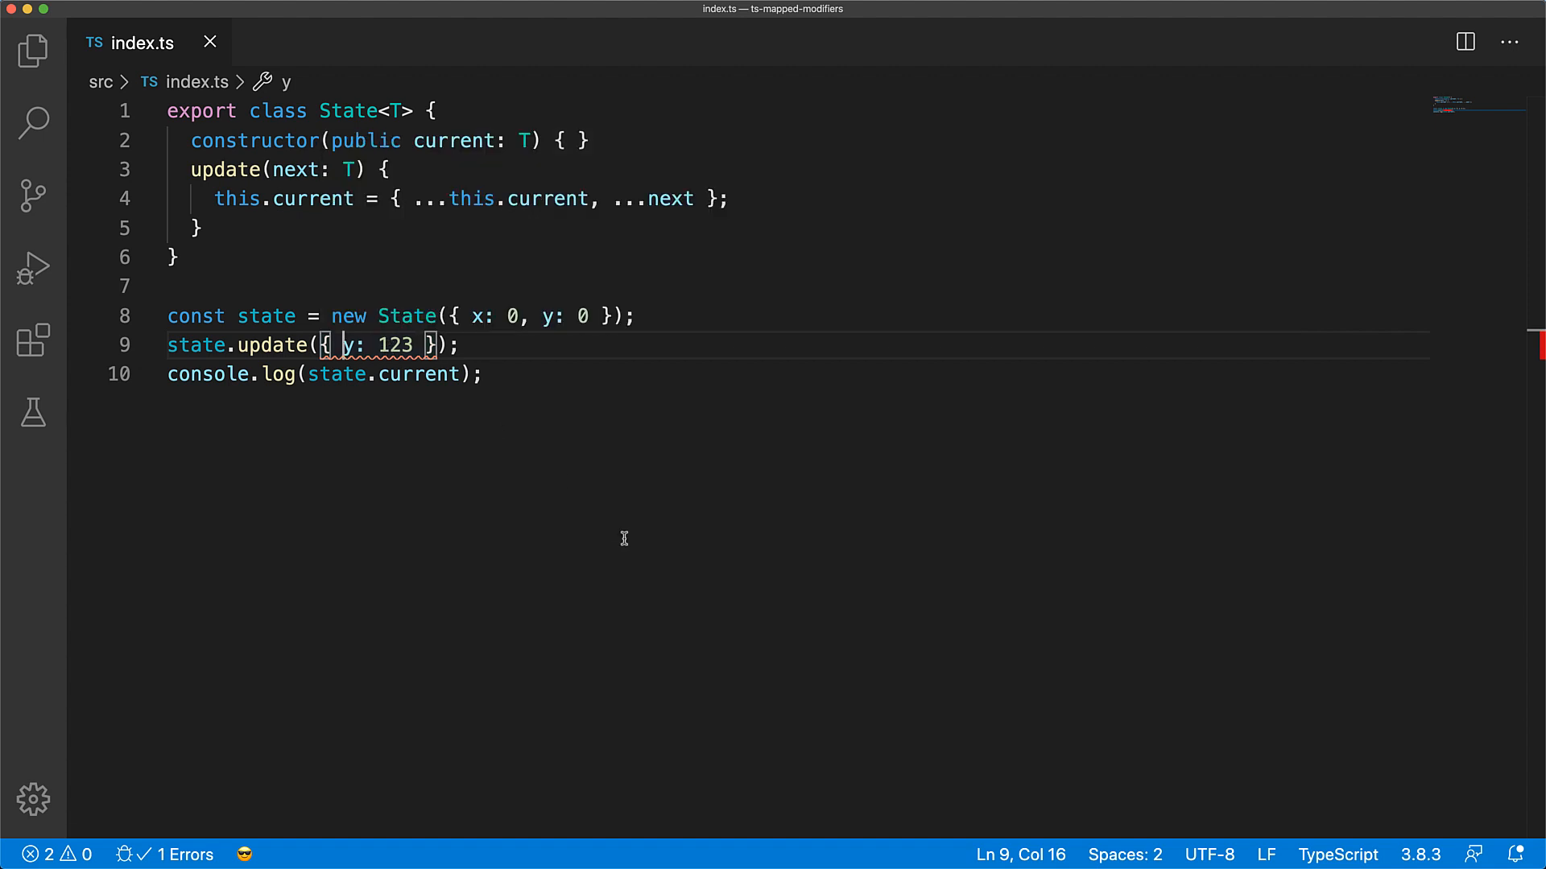
pyautogui.moveTo(342, 179)
pyautogui.write('Partia')
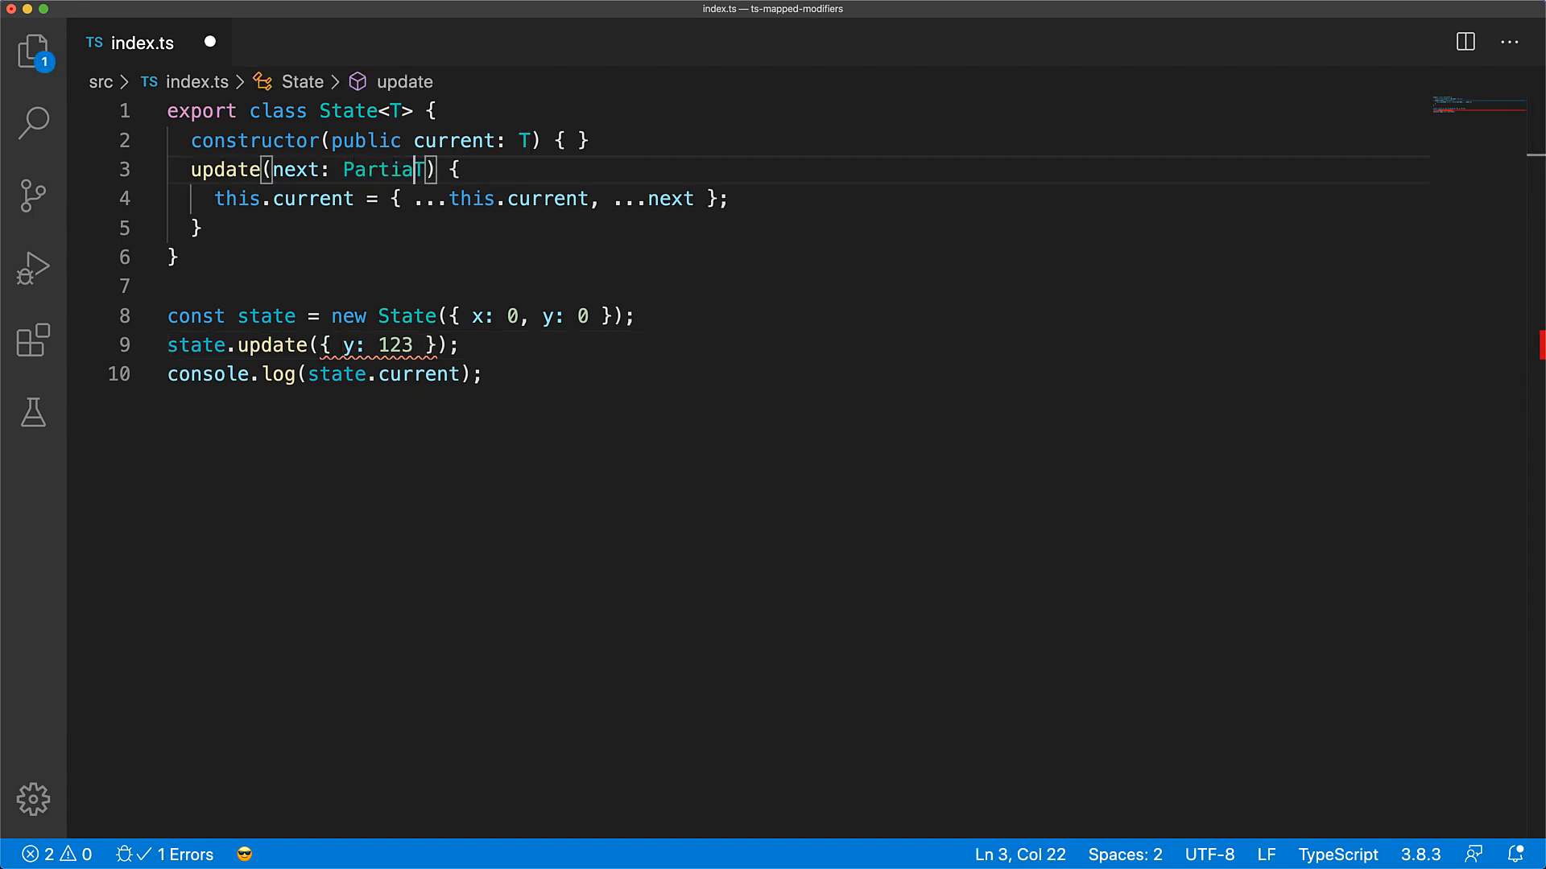
pyautogui.write('<T>')
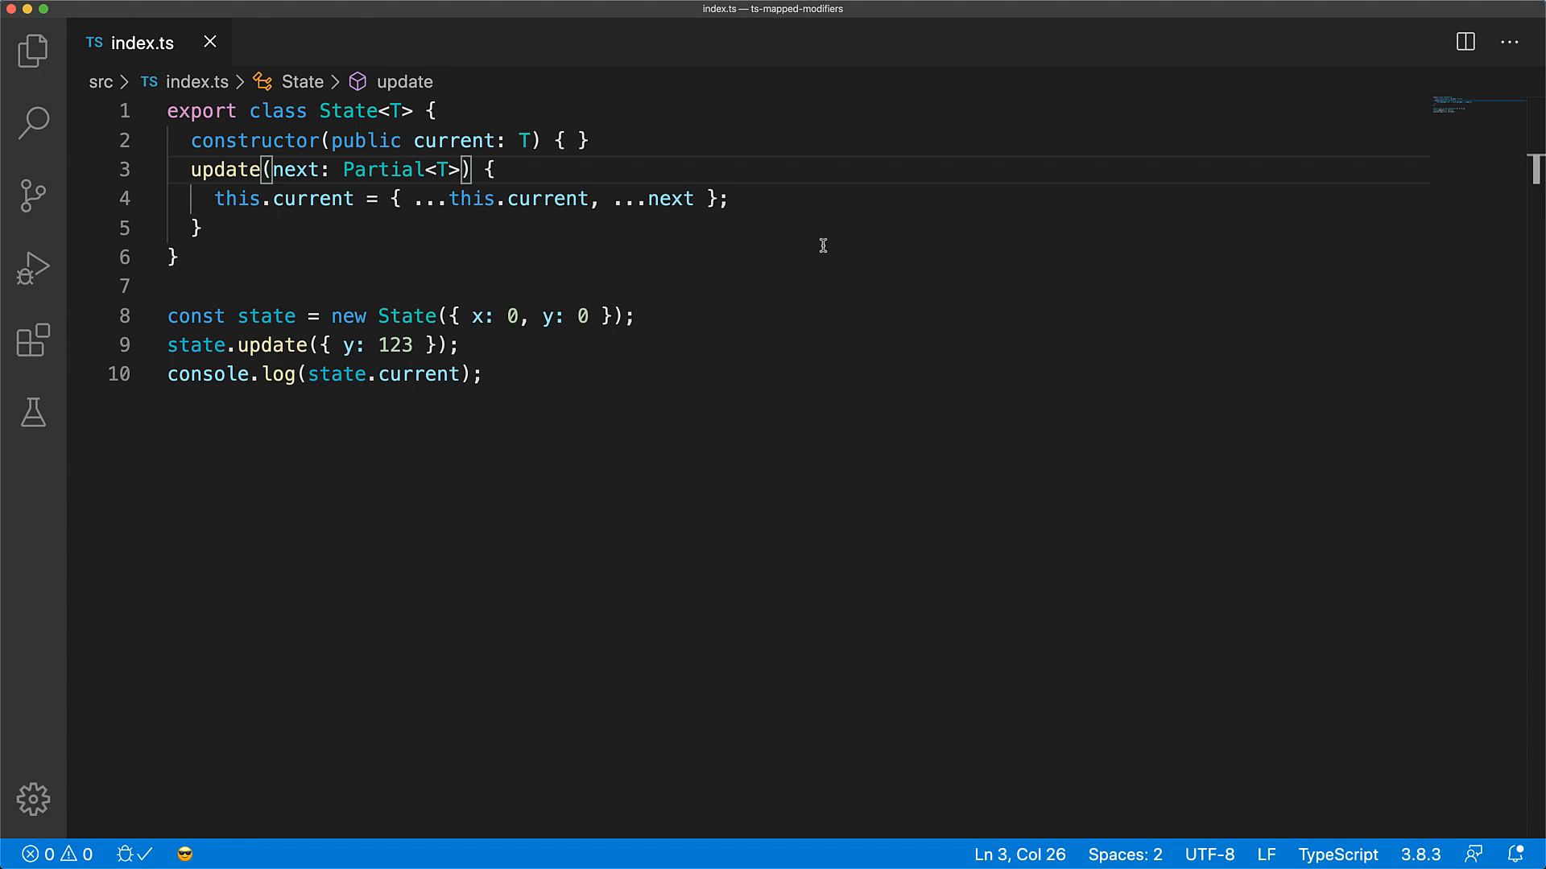
pyautogui.moveTo(399, 170)
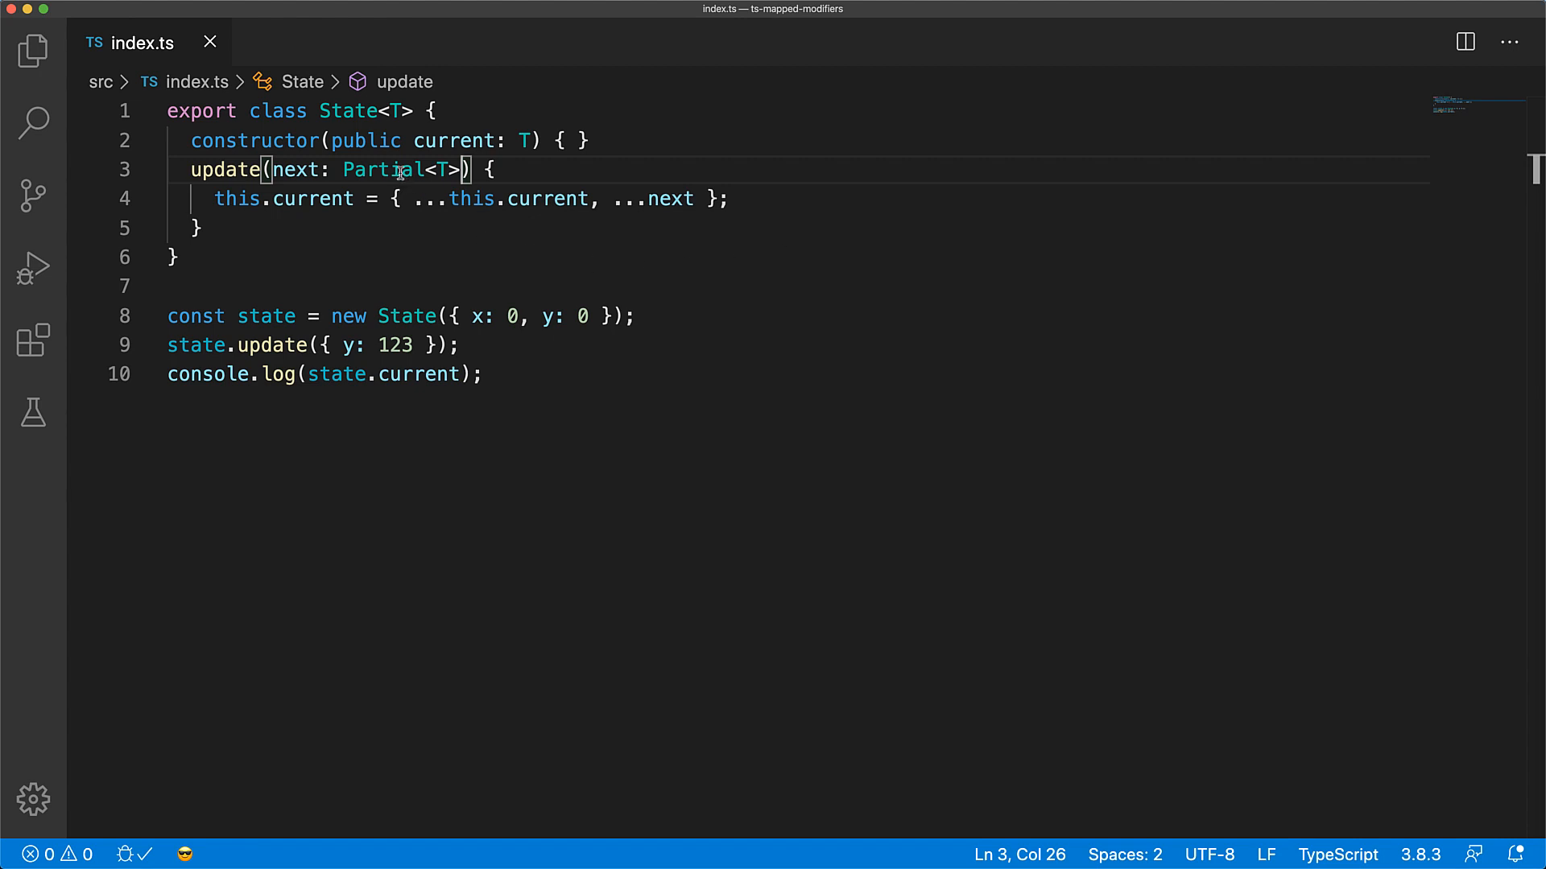
pyautogui.moveTo(399, 171)
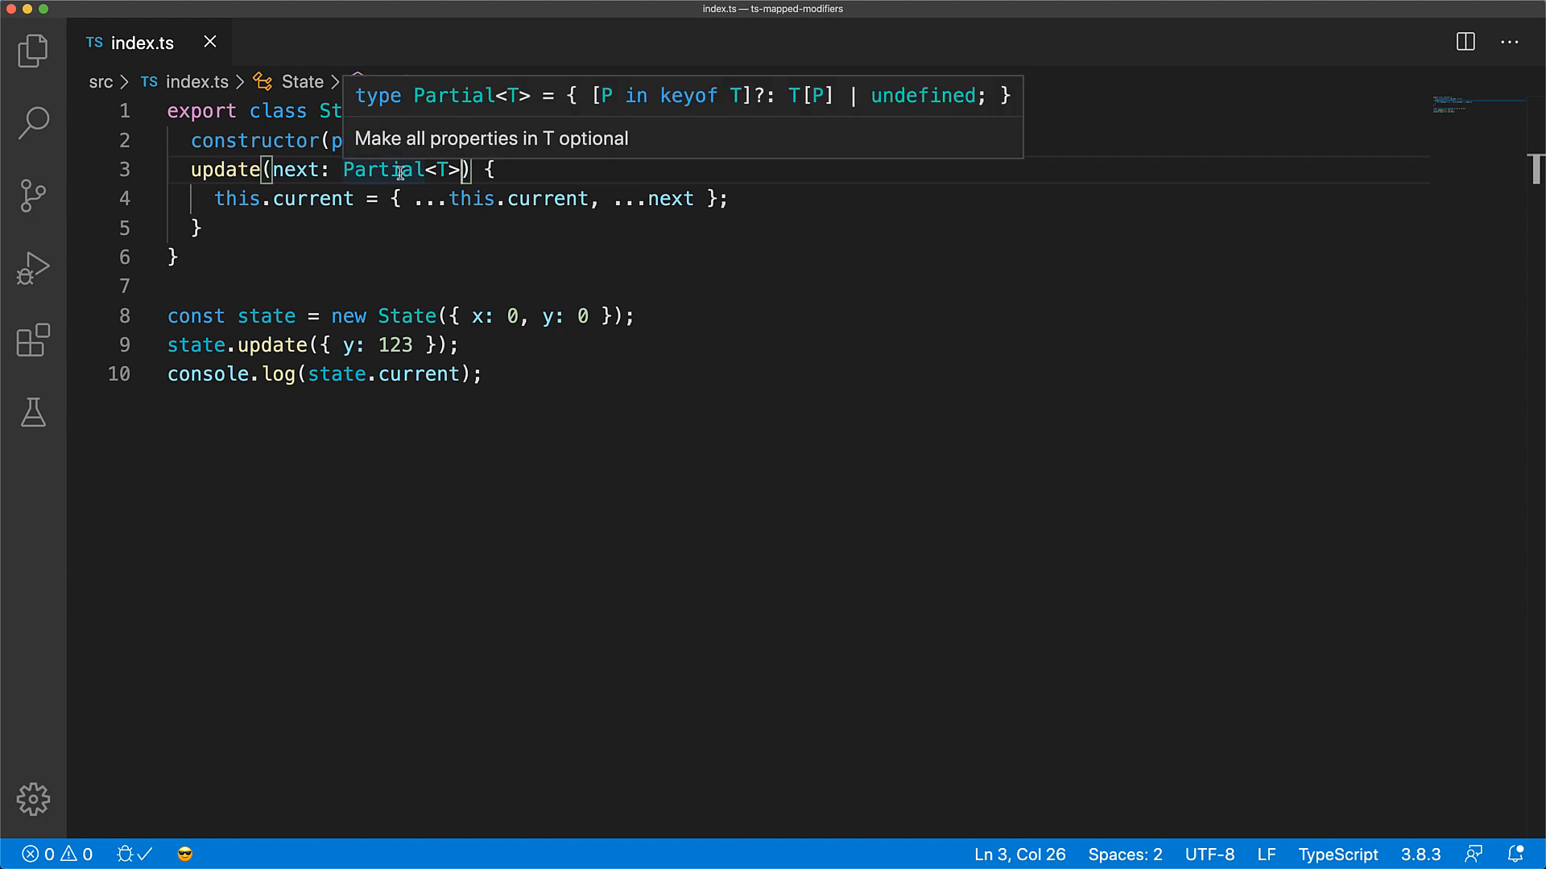